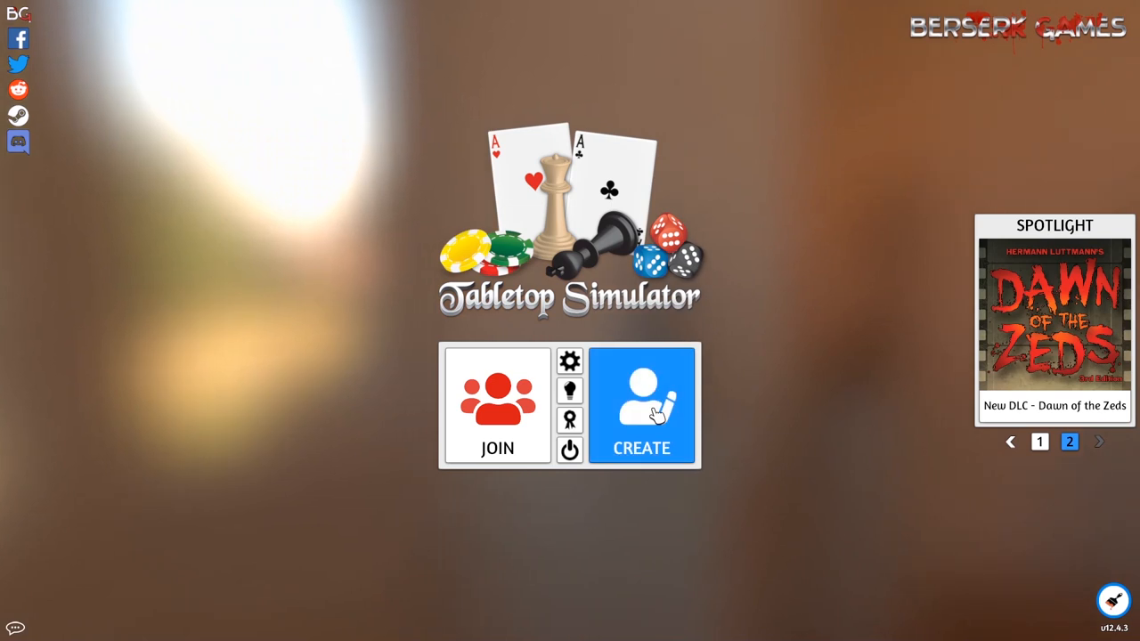
- Create a new game and close the Games panel, leaving an empty red-felt table
{"action": "left_click", "coordinate": [642, 405]}
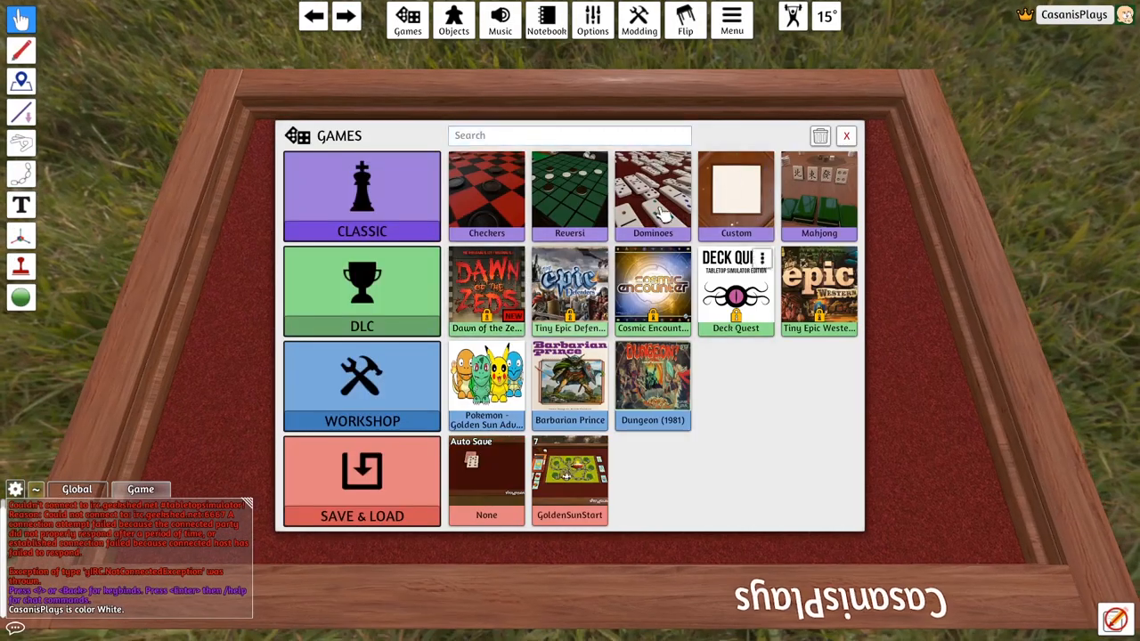
{"action": "left_click", "coordinate": [846, 135]}
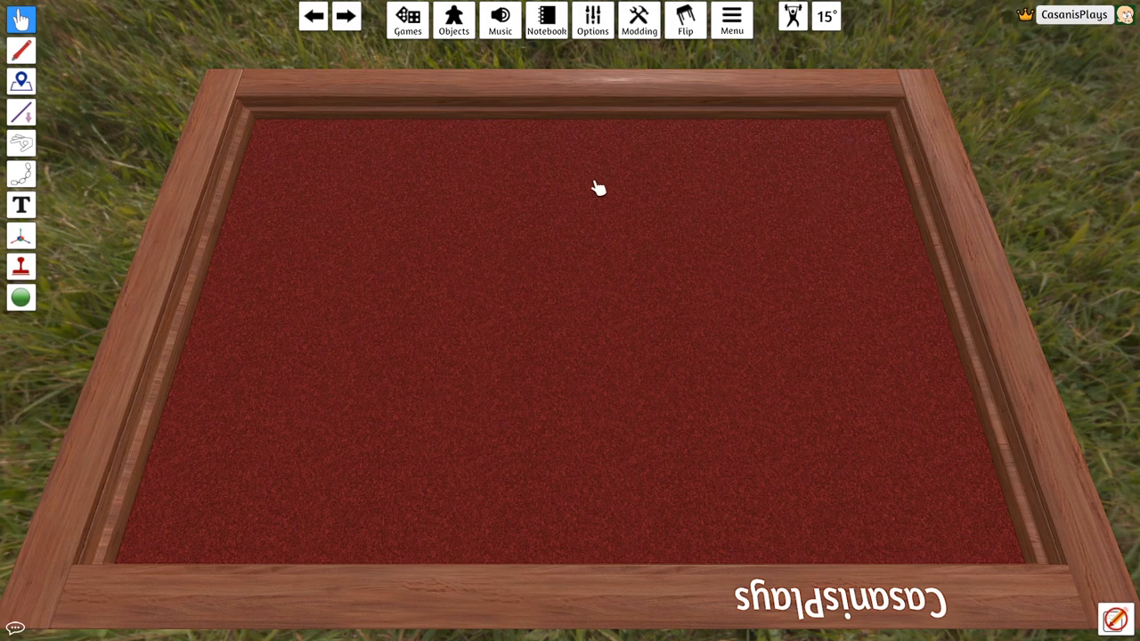
- Add a Standard Deck from Objects > Components > Cards onto the table
{"action": "left_click", "coordinate": [454, 20]}
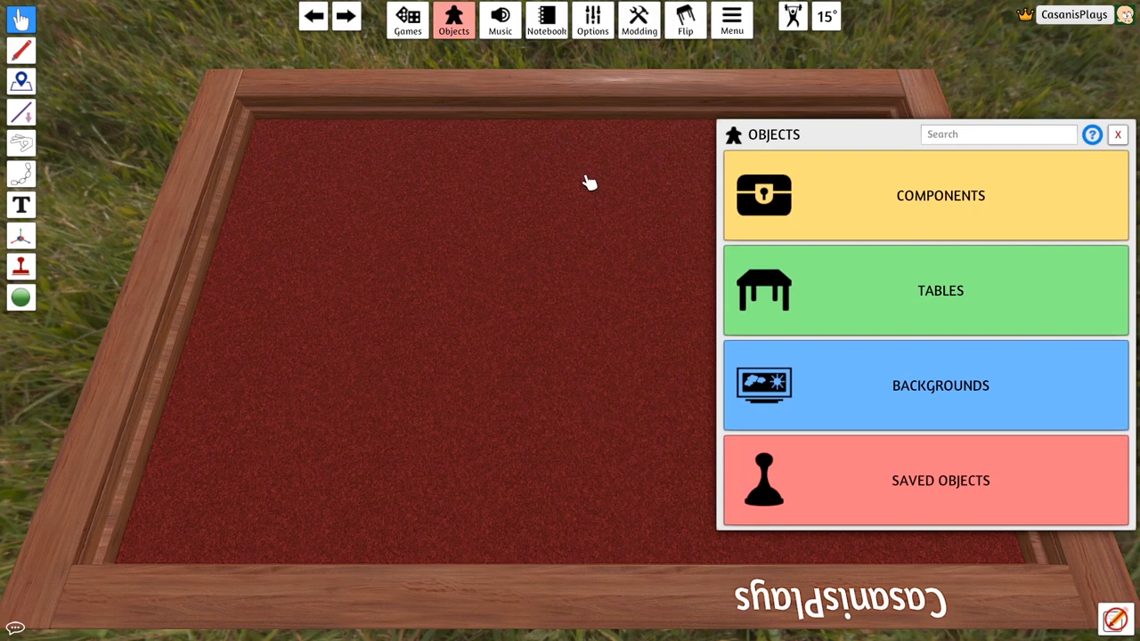
{"action": "left_click", "coordinate": [924, 195]}
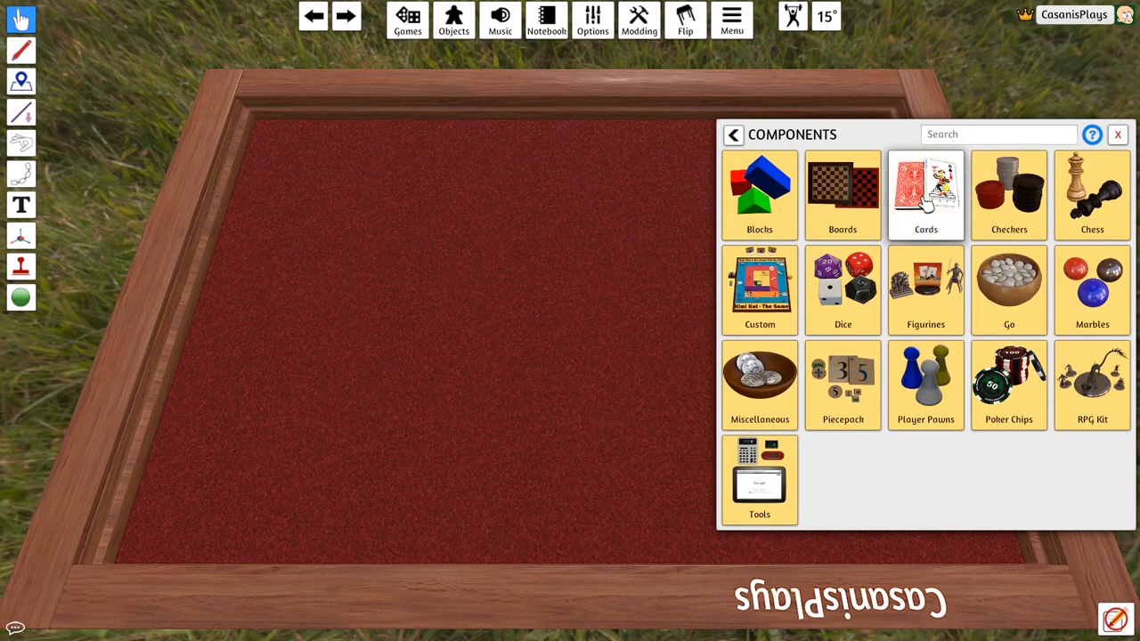
{"action": "left_click", "coordinate": [925, 193]}
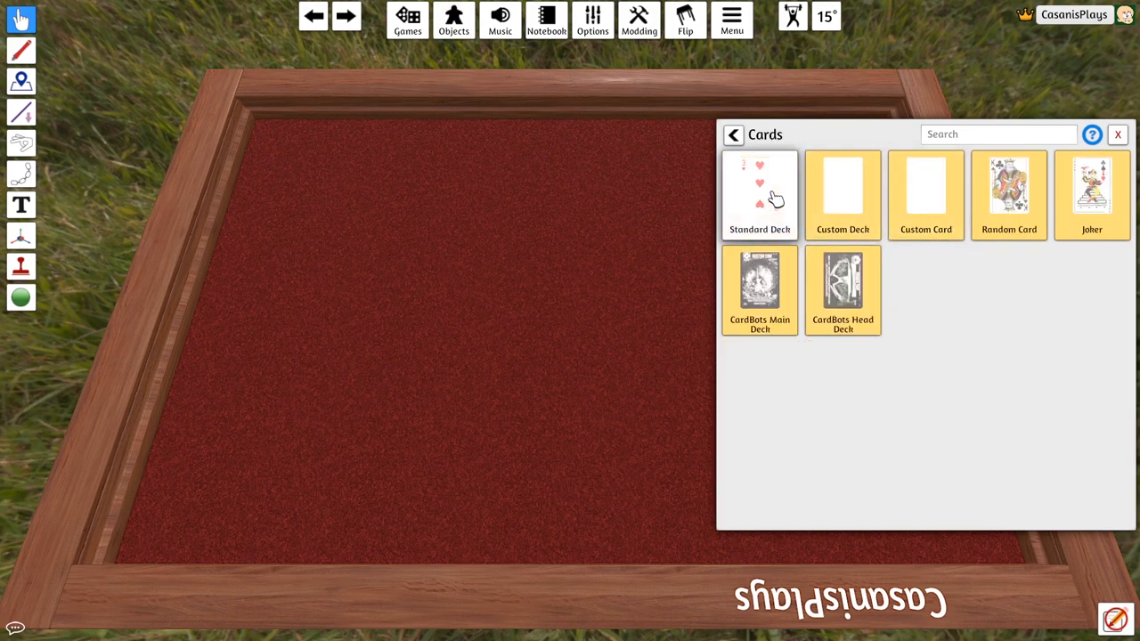
{"action": "left_click", "coordinate": [759, 187]}
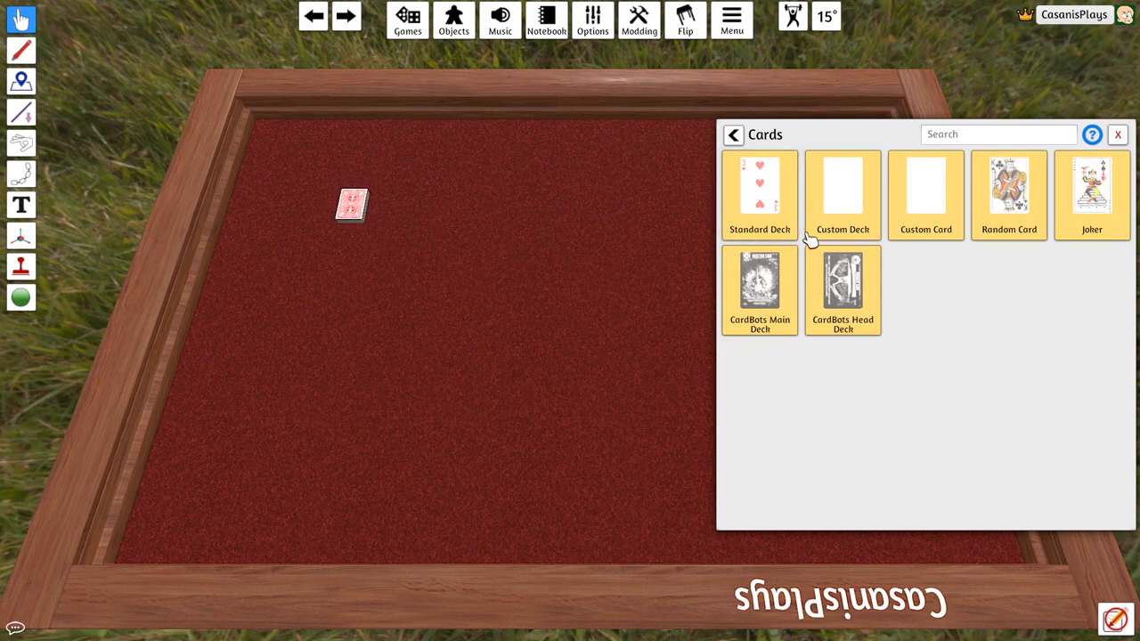
{"action": "left_click", "coordinate": [1117, 135]}
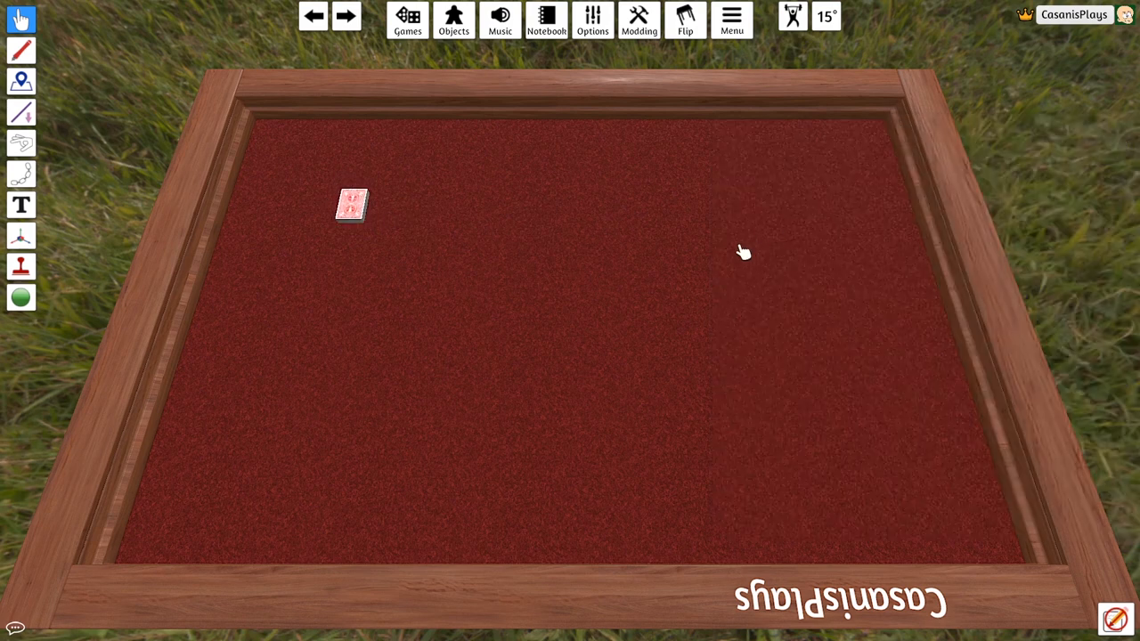
{"action": "mouse_move", "coordinate": [494, 182]}
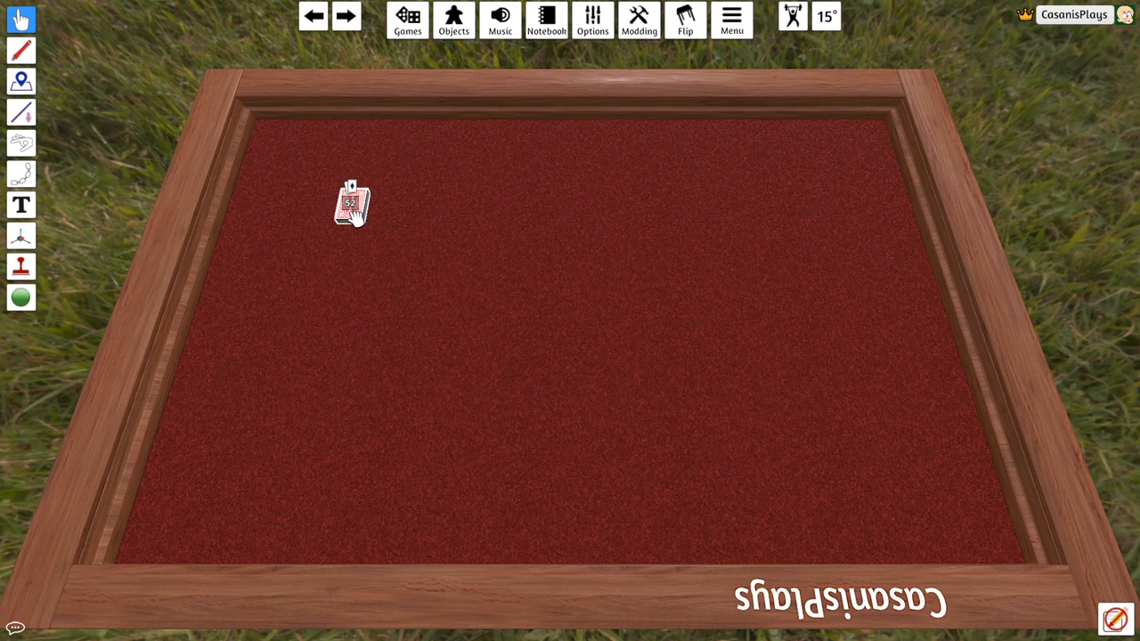
{"action": "right_click", "coordinate": [350, 204]}
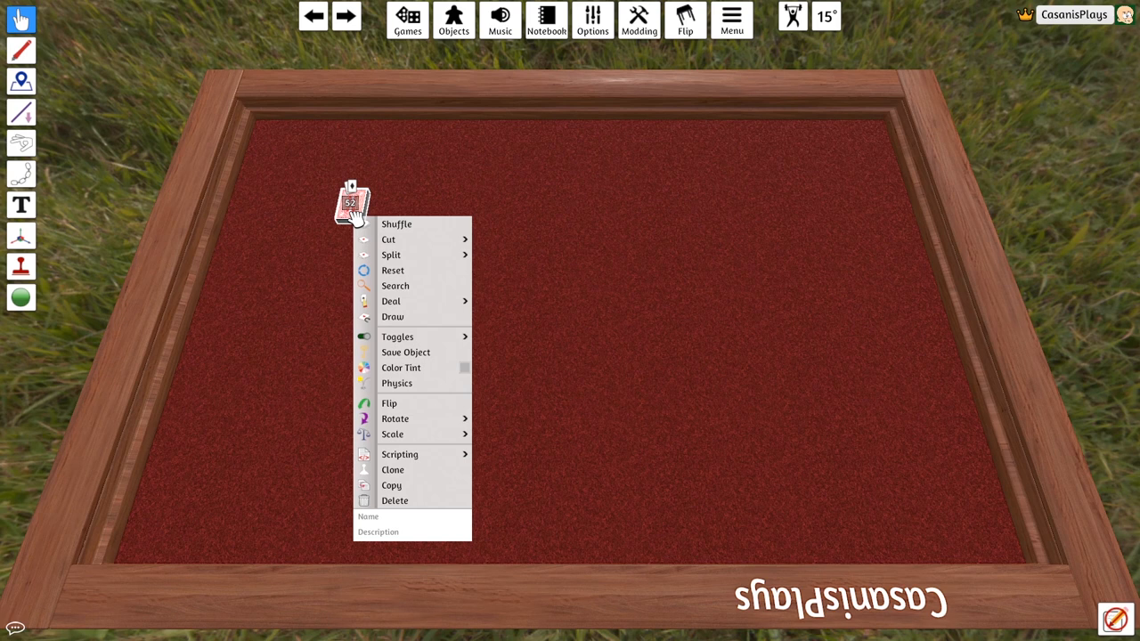
{"action": "mouse_move", "coordinate": [405, 419]}
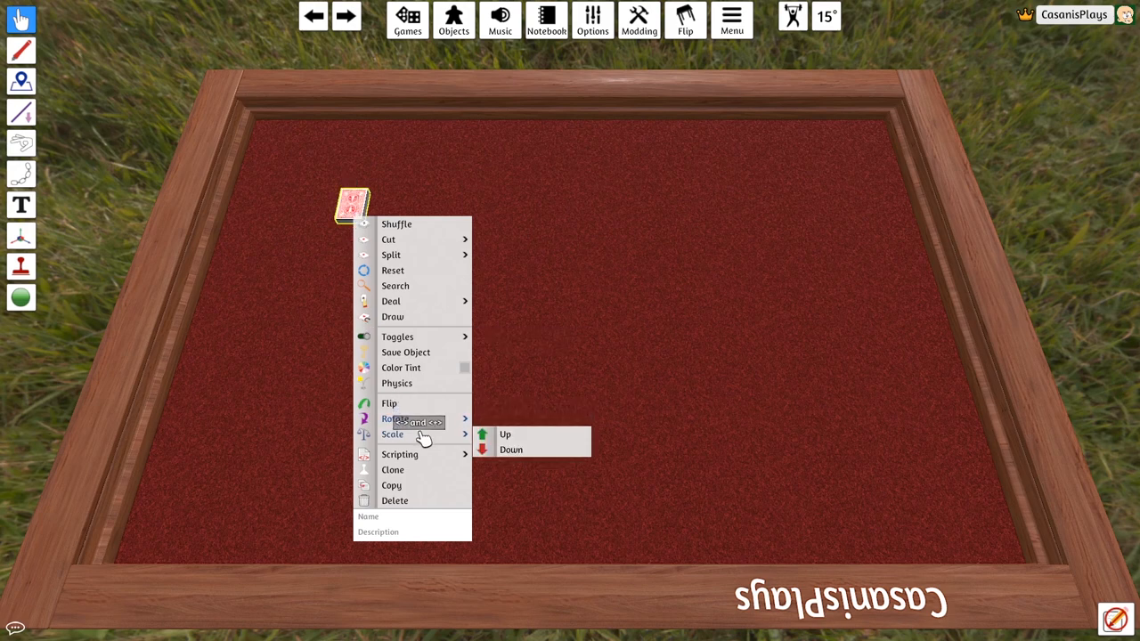
{"action": "mouse_move", "coordinate": [675, 379]}
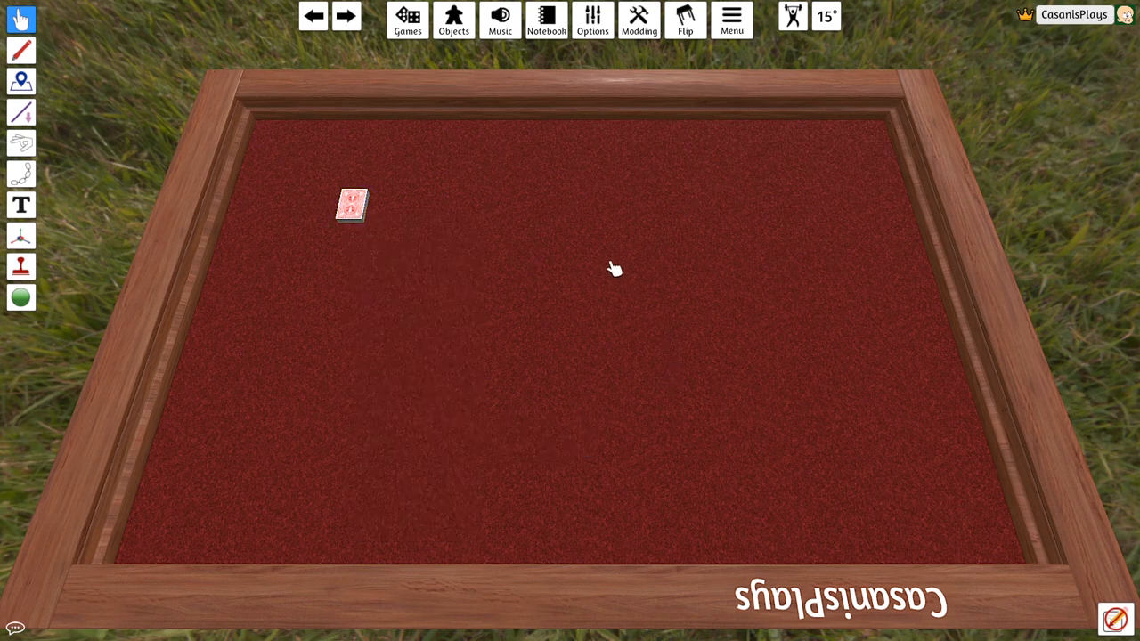
{"action": "mouse_move", "coordinate": [483, 244]}
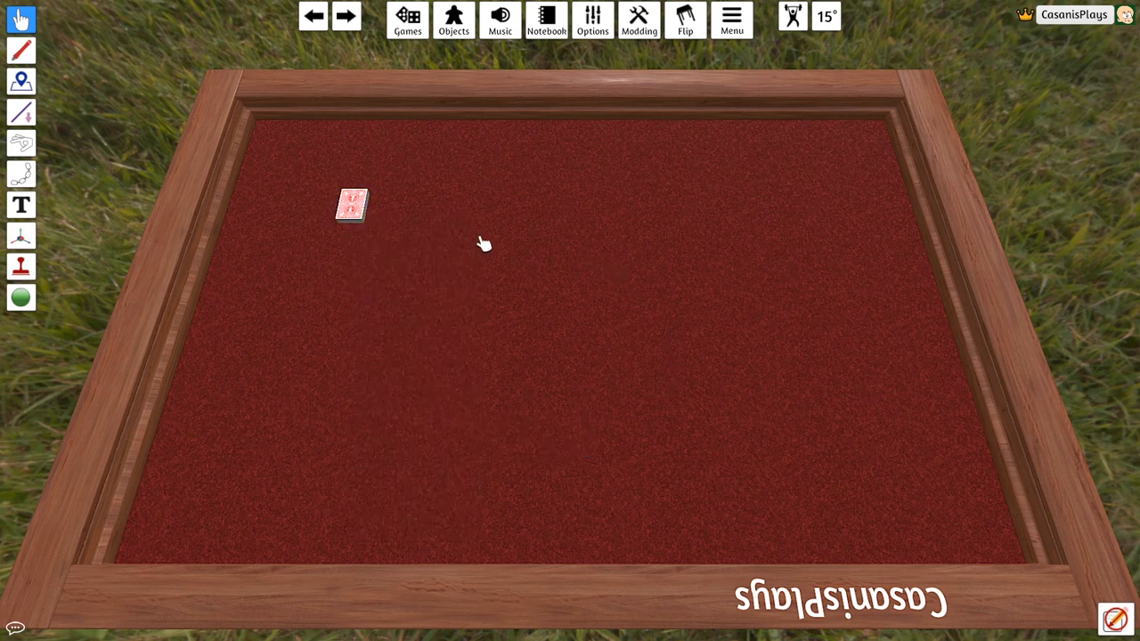
{"action": "mouse_move", "coordinate": [448, 156]}
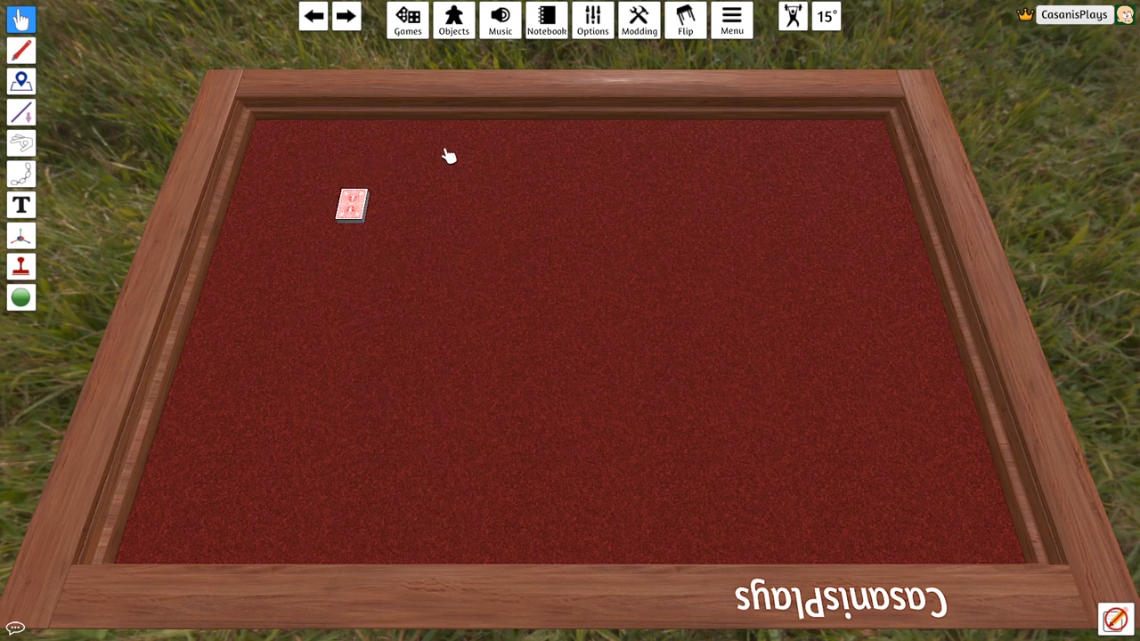
{"action": "mouse_move", "coordinate": [806, 388]}
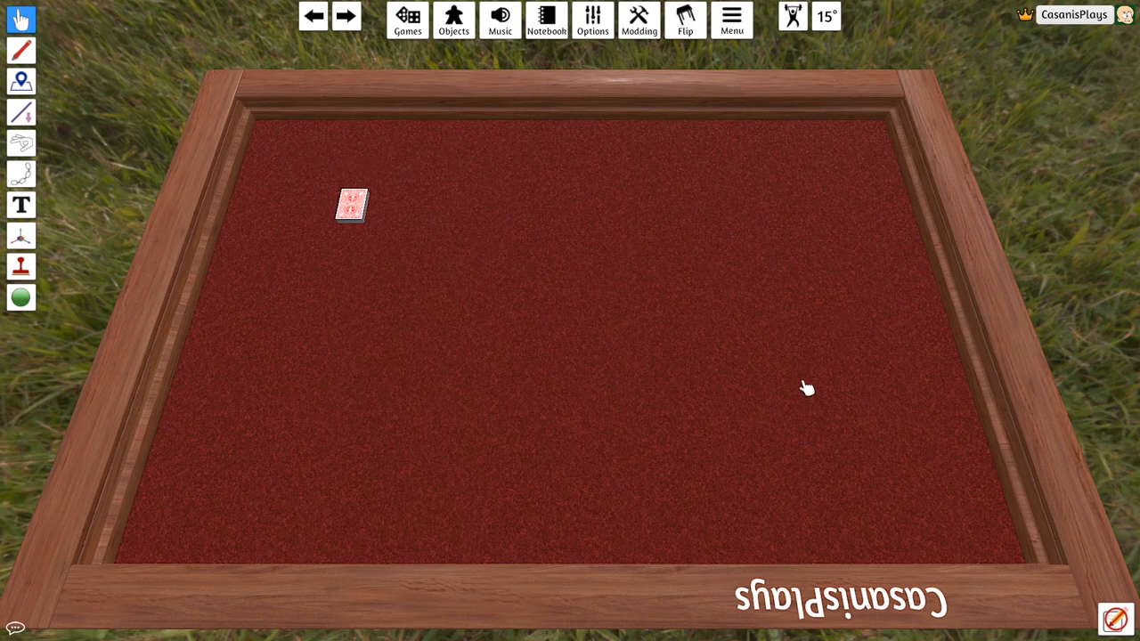
{"action": "mouse_move", "coordinate": [921, 455]}
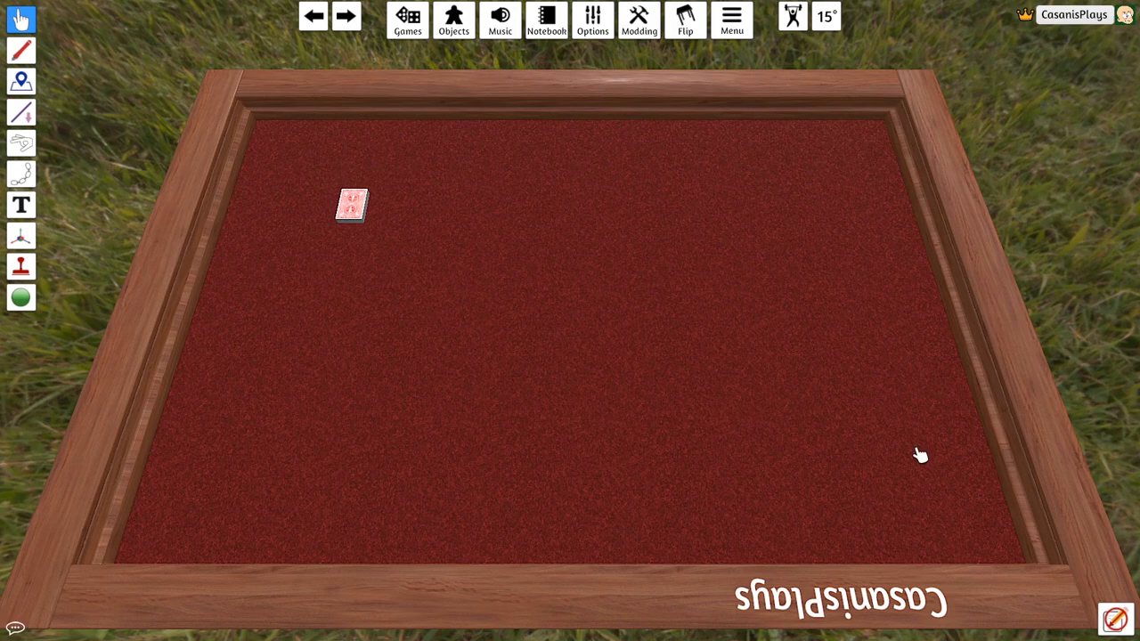
{"action": "mouse_move", "coordinate": [536, 267]}
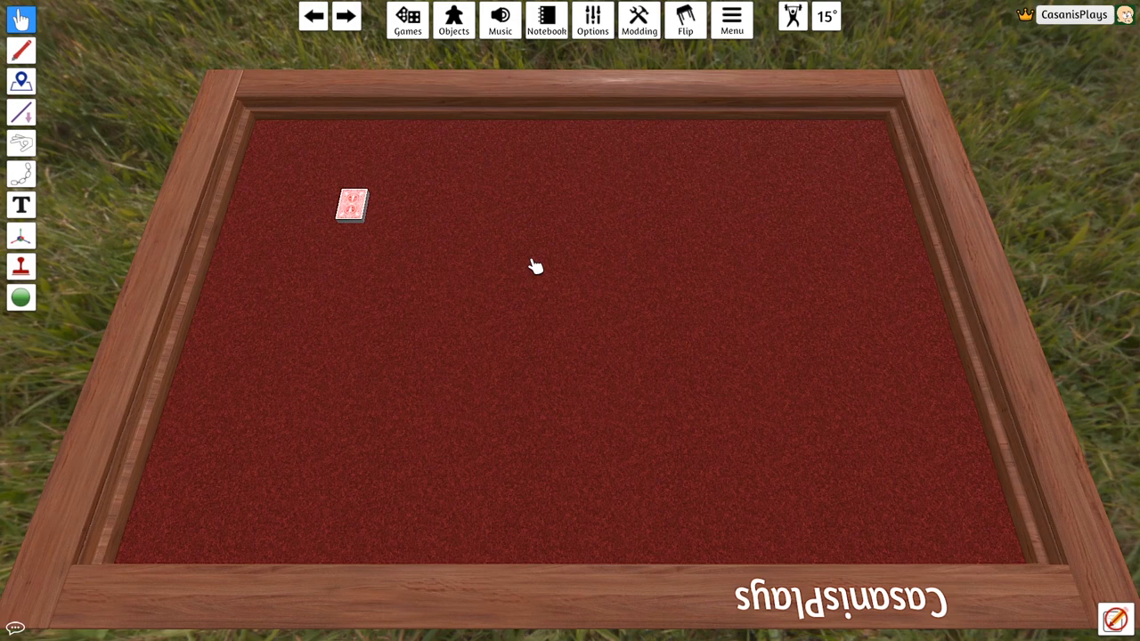
{"action": "mouse_move", "coordinate": [379, 212]}
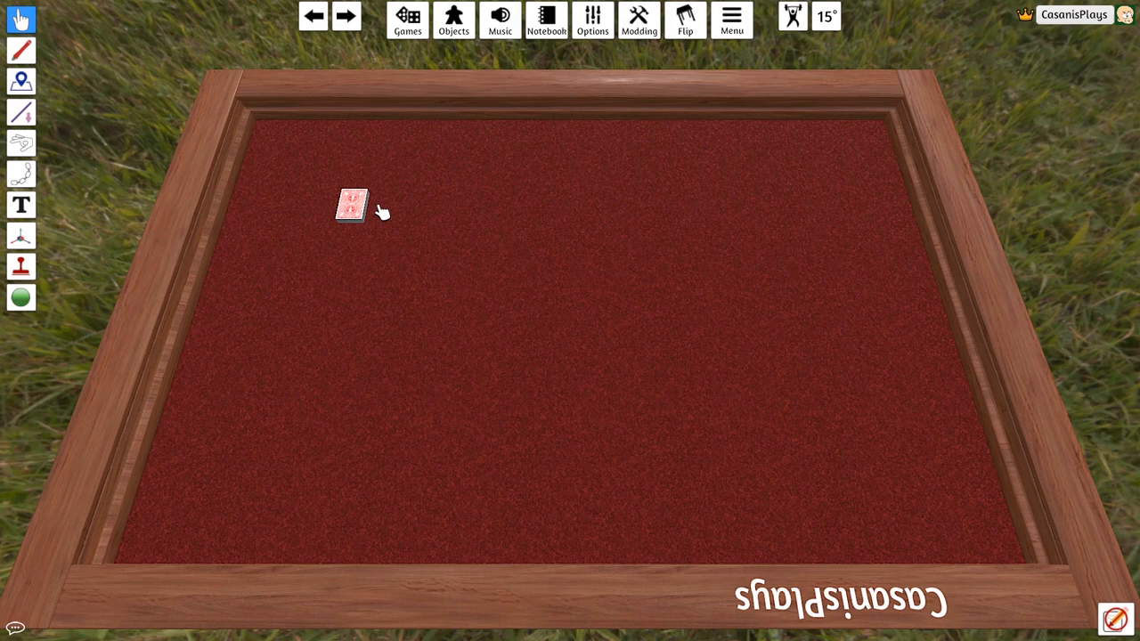
- Pick up the deck and scale it up to a much larger size
{"action": "left_click", "coordinate": [351, 204]}
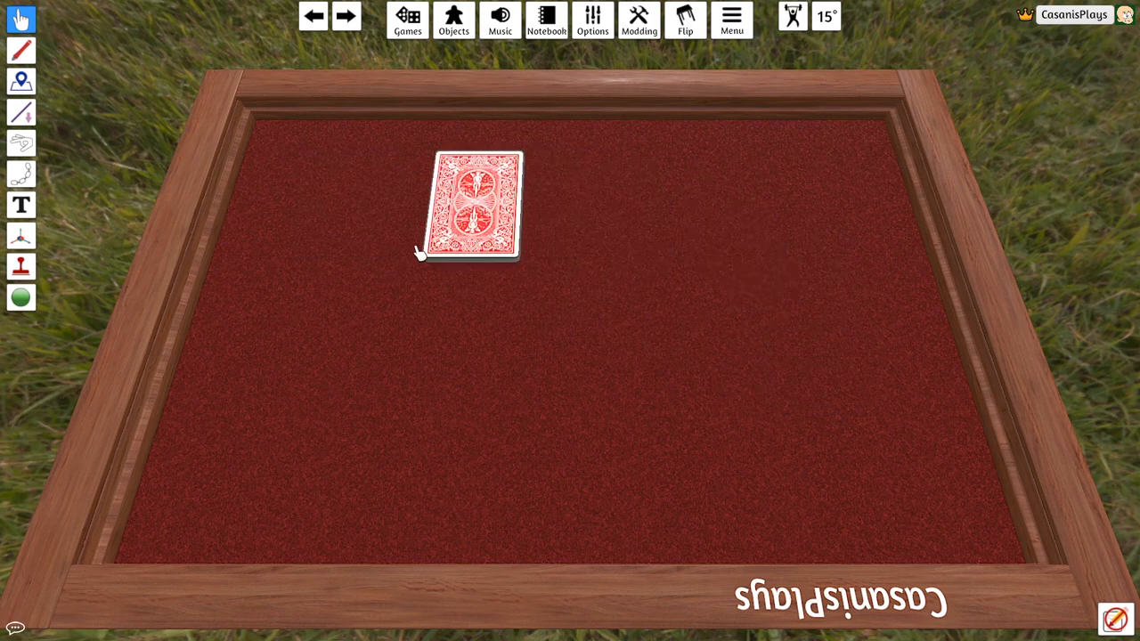
- Set the enlarged deck at the upper left and pull the top card off beside it
{"action": "left_click_drag", "start_coordinate": [479, 205], "coordinate": [372, 220]}
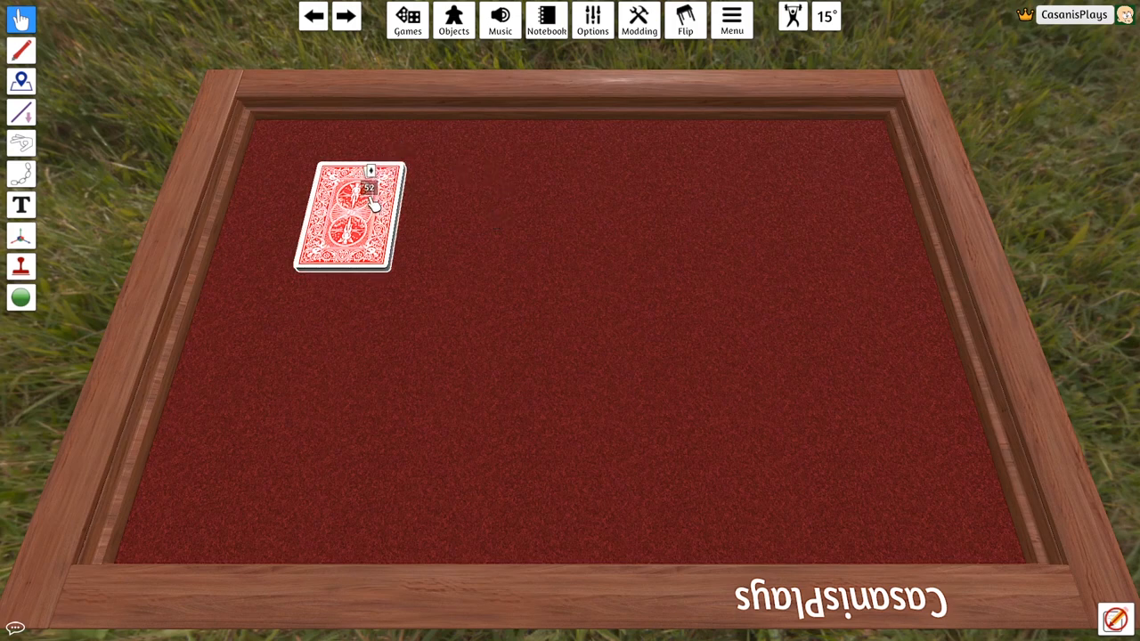
{"action": "left_click_drag", "start_coordinate": [356, 214], "coordinate": [561, 223]}
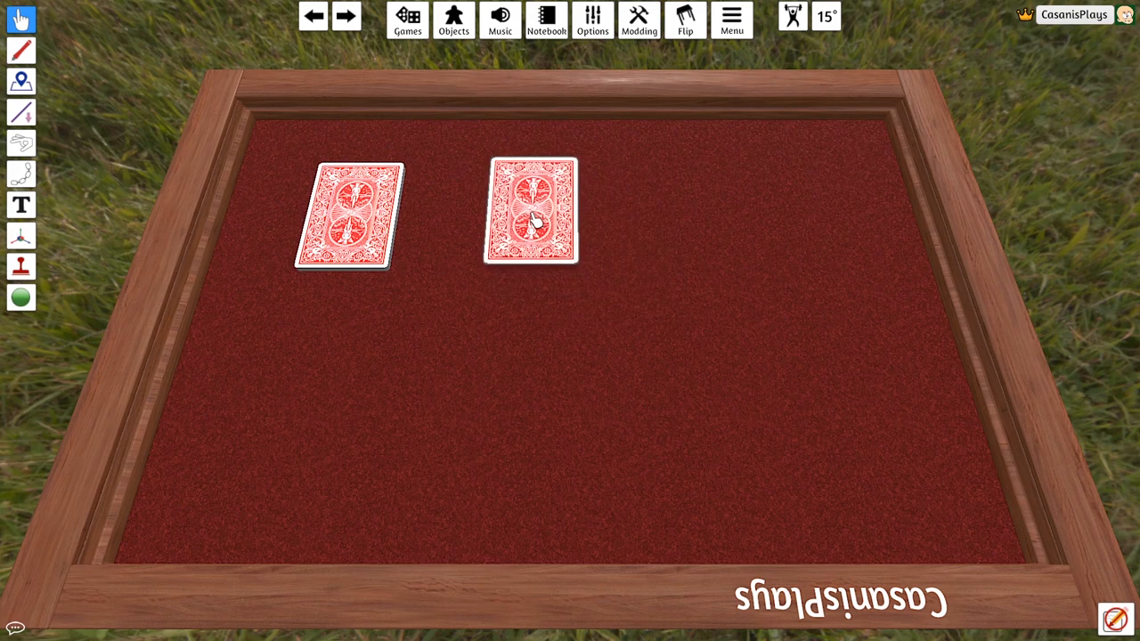
{"action": "left_click_drag", "start_coordinate": [530, 211], "coordinate": [525, 227]}
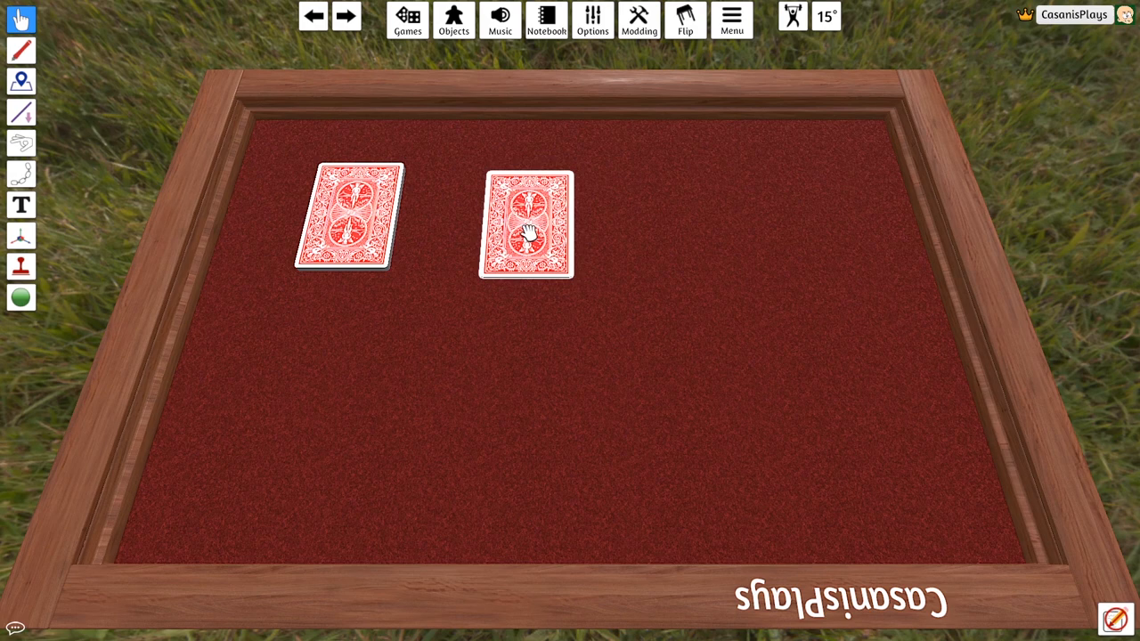
{"action": "left_click_drag", "start_coordinate": [526, 225], "coordinate": [450, 209]}
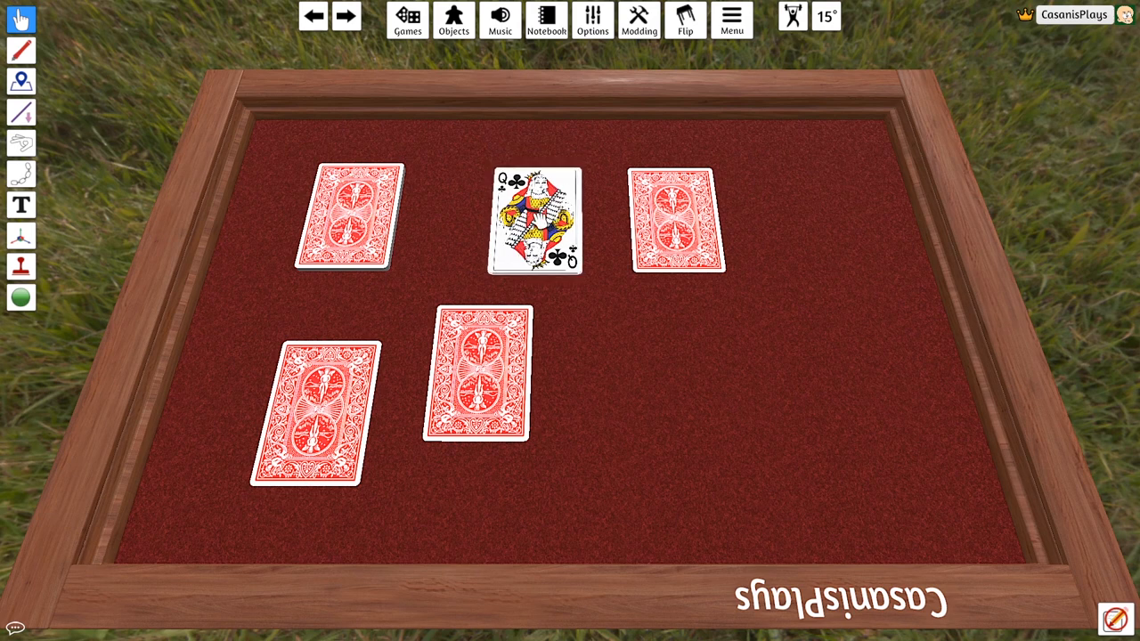
- Collect loose cards into the deck, then lay cards out face down, starting with the Queen of clubs
{"action": "left_click", "coordinate": [533, 220]}
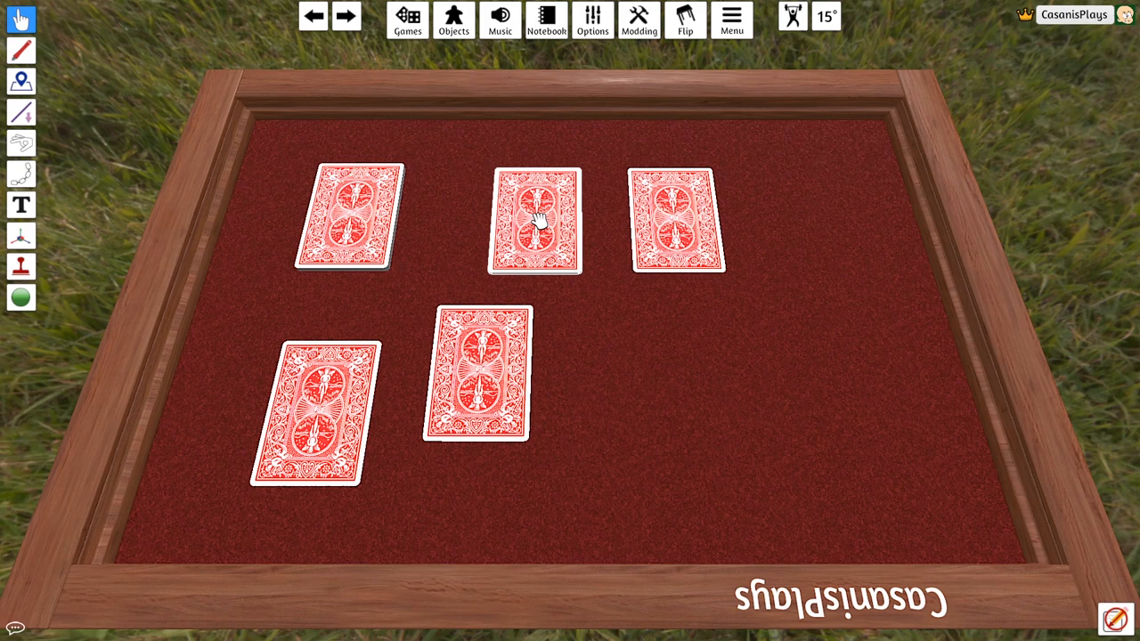
{"action": "left_click", "coordinate": [532, 218]}
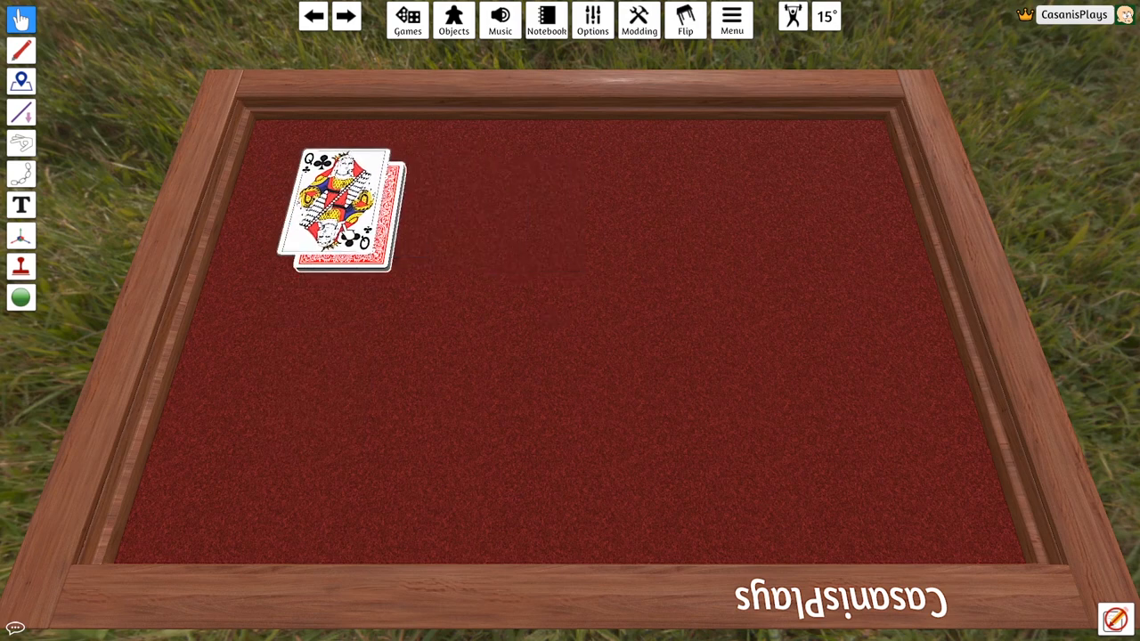
{"action": "left_click_drag", "start_coordinate": [343, 210], "coordinate": [556, 236]}
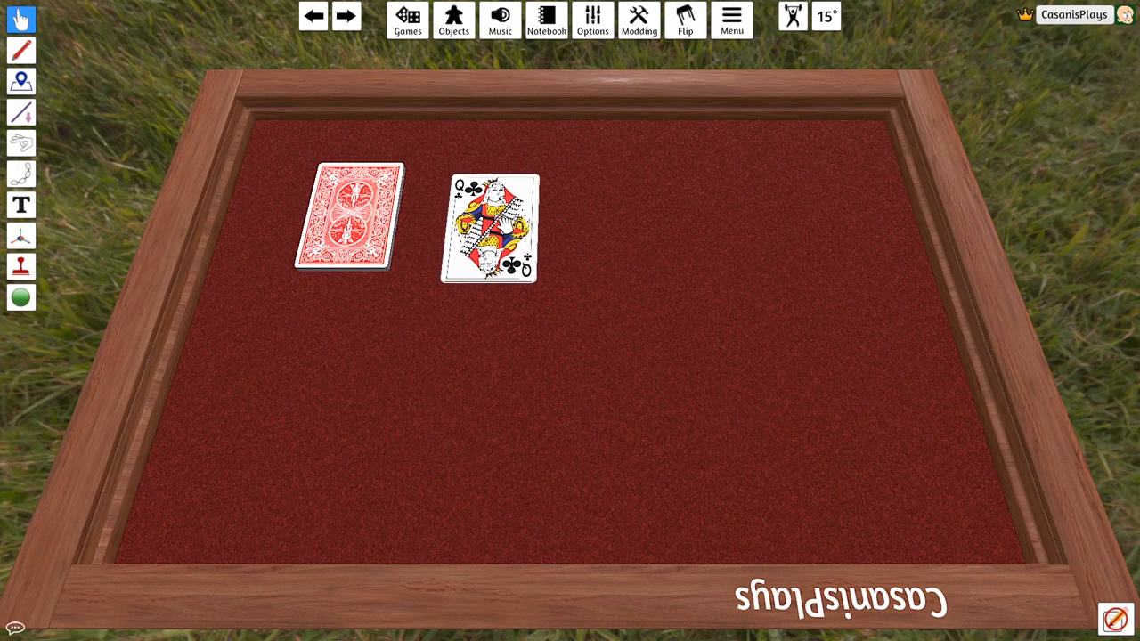
{"action": "left_click_drag", "start_coordinate": [488, 229], "coordinate": [360, 204]}
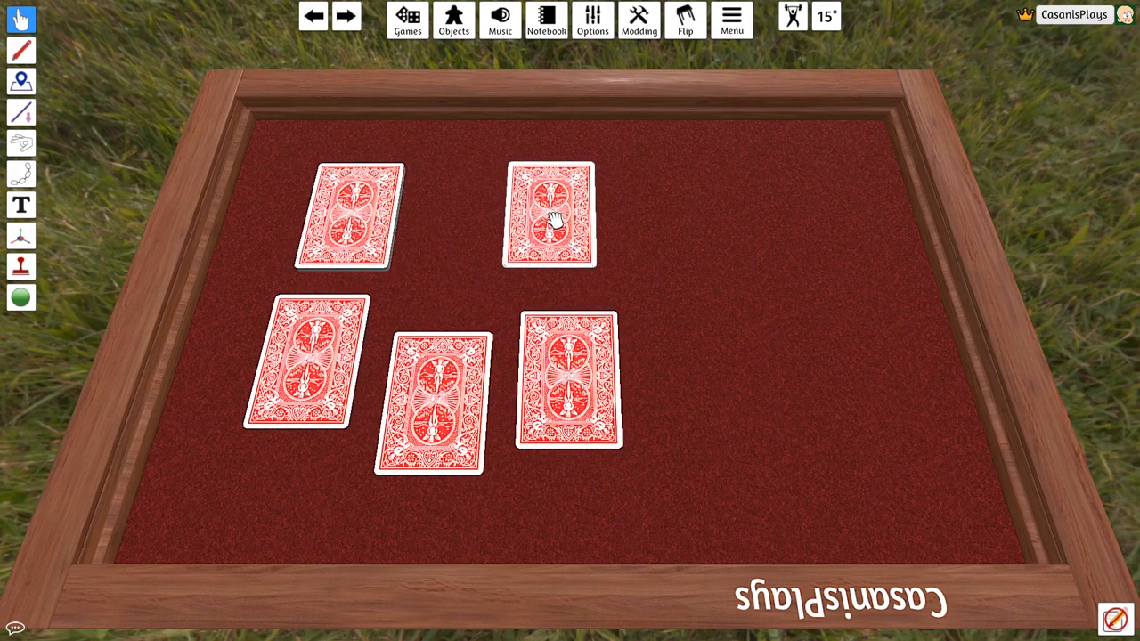
- Gather the four loose cards back onto the enlarged deck
{"action": "left_click", "coordinate": [547, 214]}
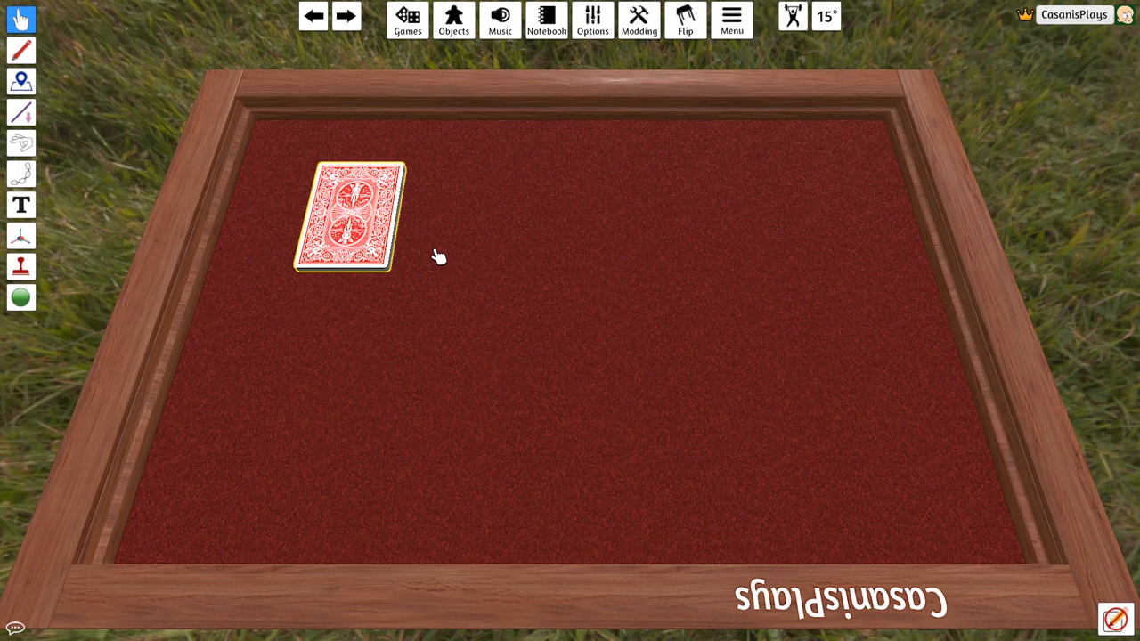
- Shuffle the deck from its right-click actions and move it to the top-left
{"action": "right_click", "coordinate": [357, 218]}
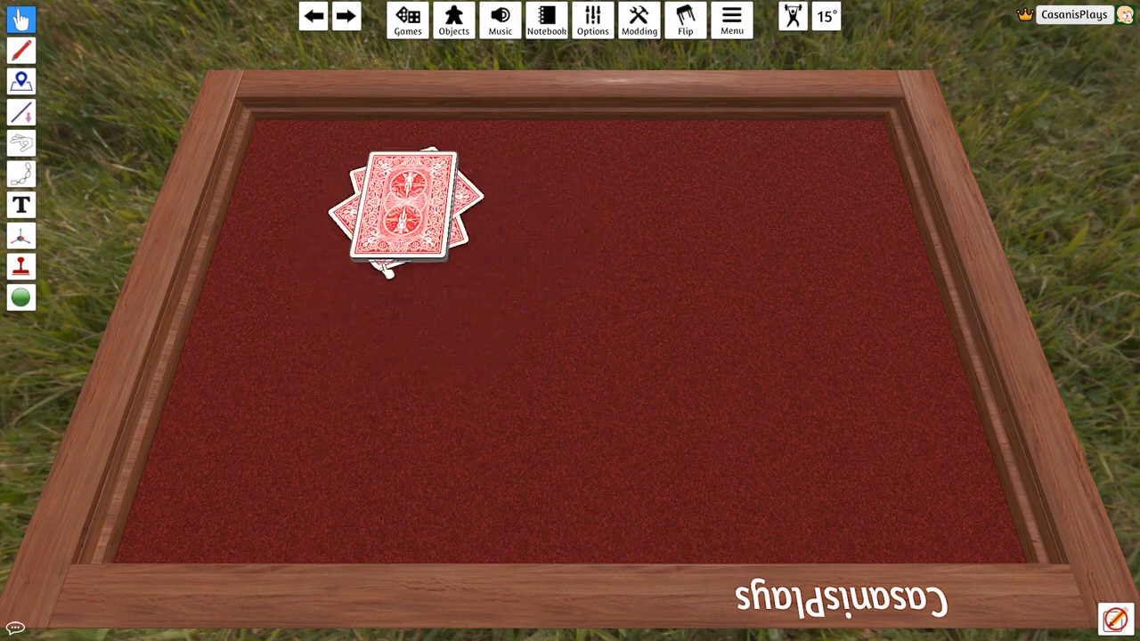
{"action": "left_click_drag", "start_coordinate": [412, 209], "coordinate": [356, 218]}
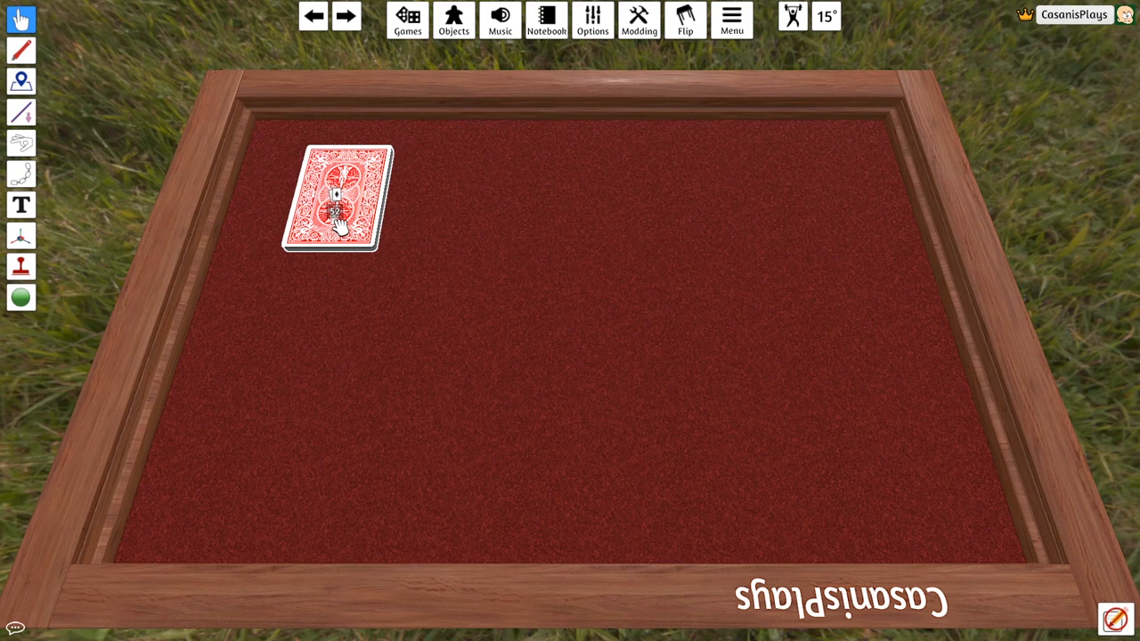
- Drag the Seven of spades off the deck into your hand area
{"action": "left_click_drag", "start_coordinate": [336, 197], "coordinate": [559, 192]}
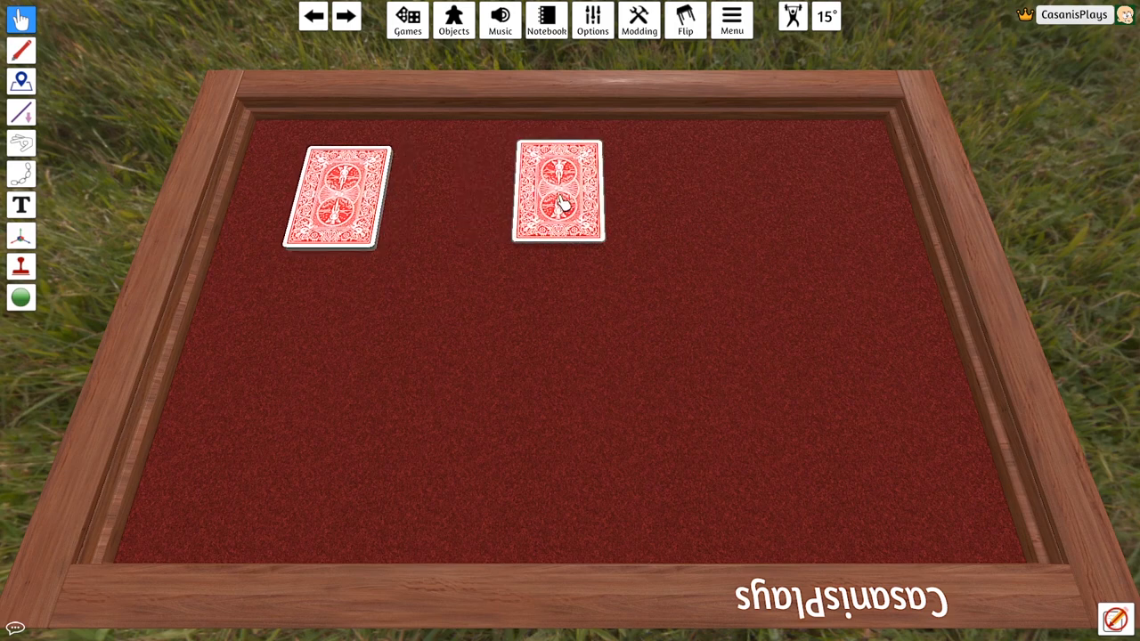
{"action": "left_click_drag", "start_coordinate": [559, 189], "coordinate": [552, 211]}
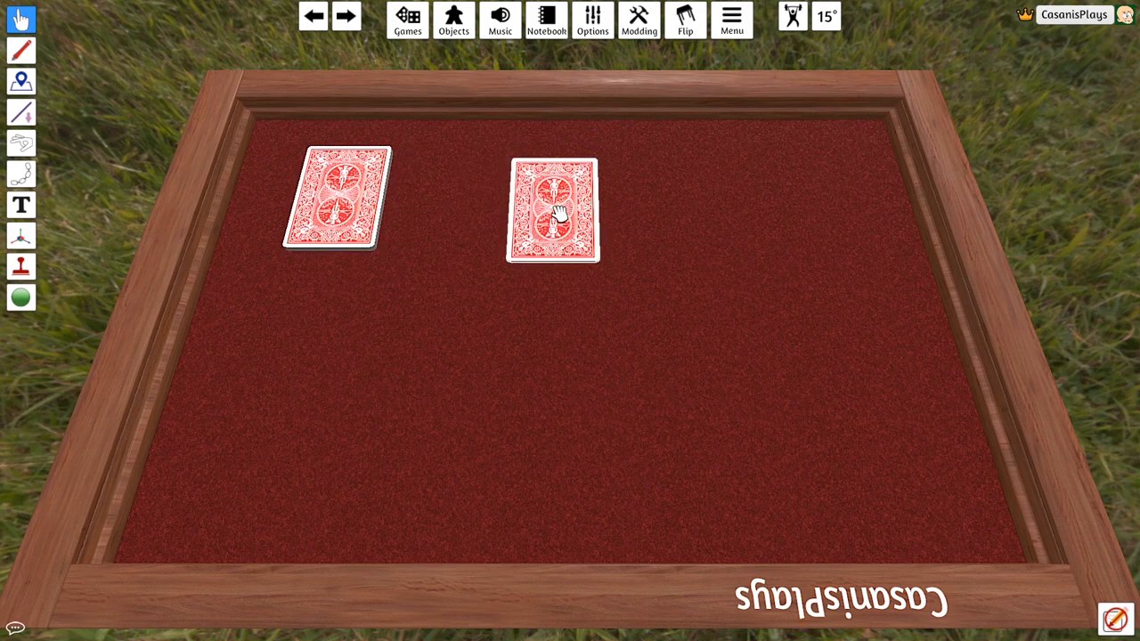
{"action": "left_click_drag", "start_coordinate": [552, 209], "coordinate": [557, 203]}
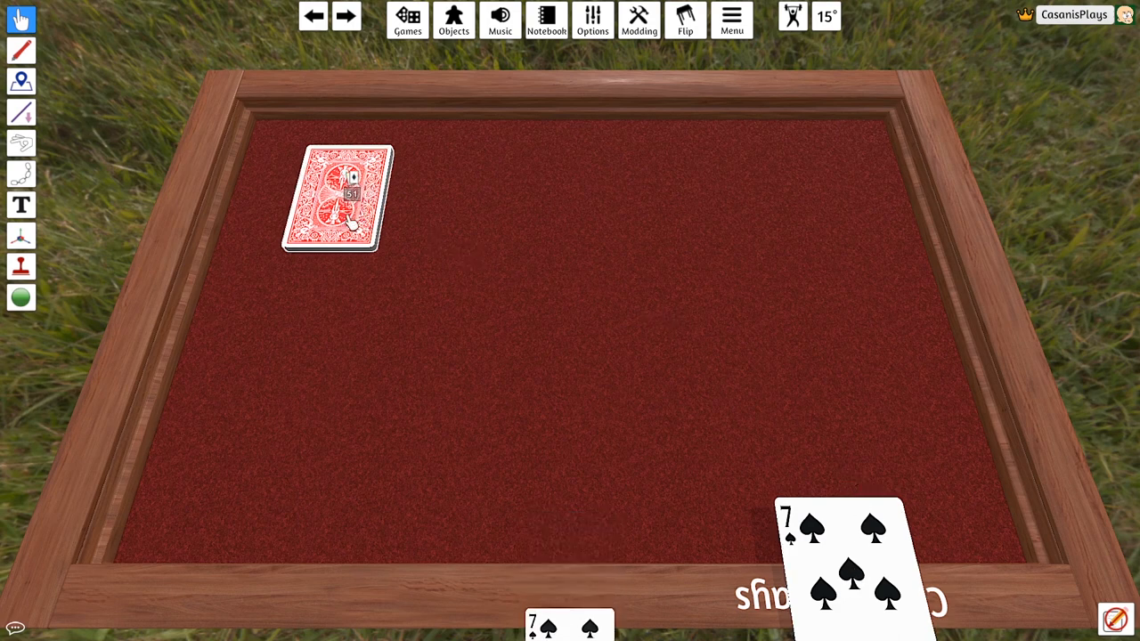
- Pull another card from the deck and drop it face down, sideways, at the top-right edge
{"action": "left_click_drag", "start_coordinate": [338, 196], "coordinate": [298, 436]}
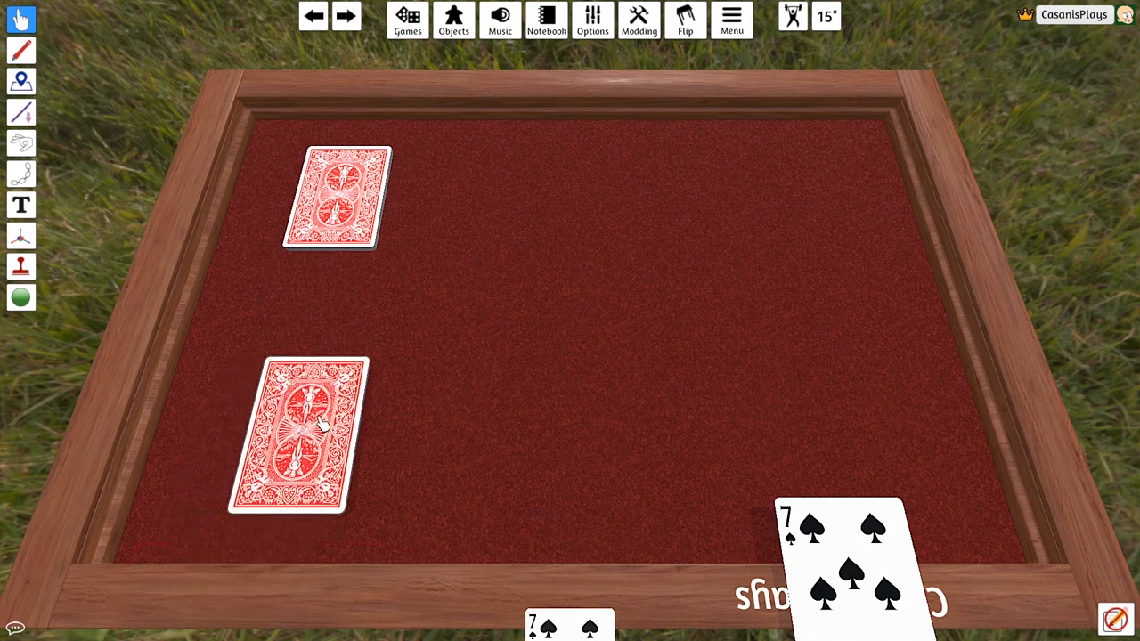
{"action": "left_click_drag", "start_coordinate": [308, 432], "coordinate": [125, 374]}
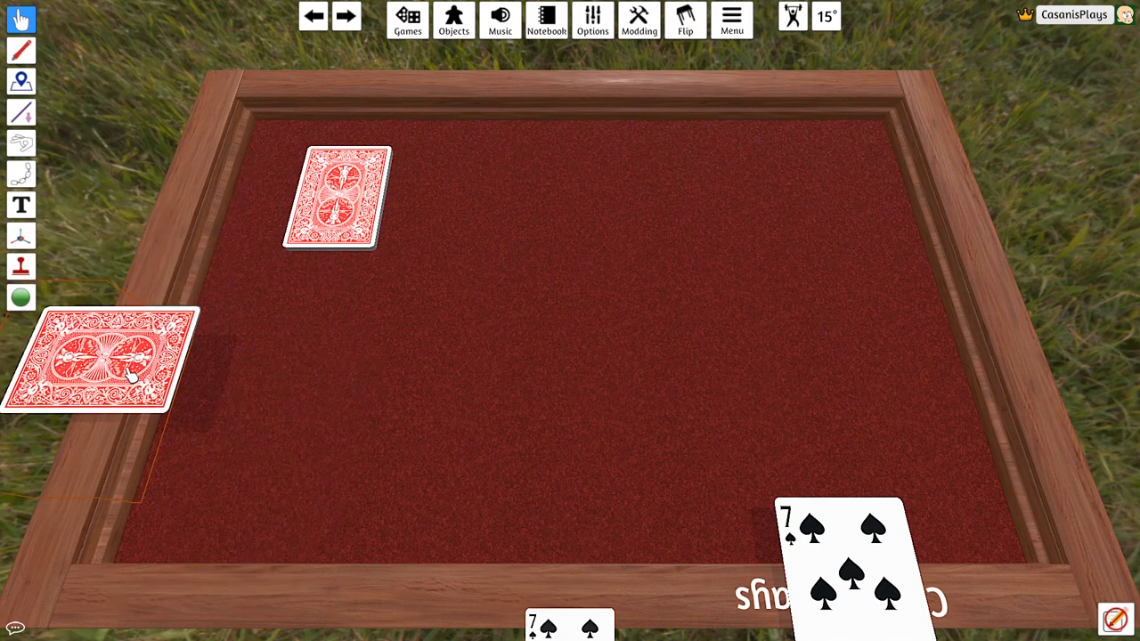
{"action": "left_click_drag", "start_coordinate": [98, 360], "coordinate": [316, 80]}
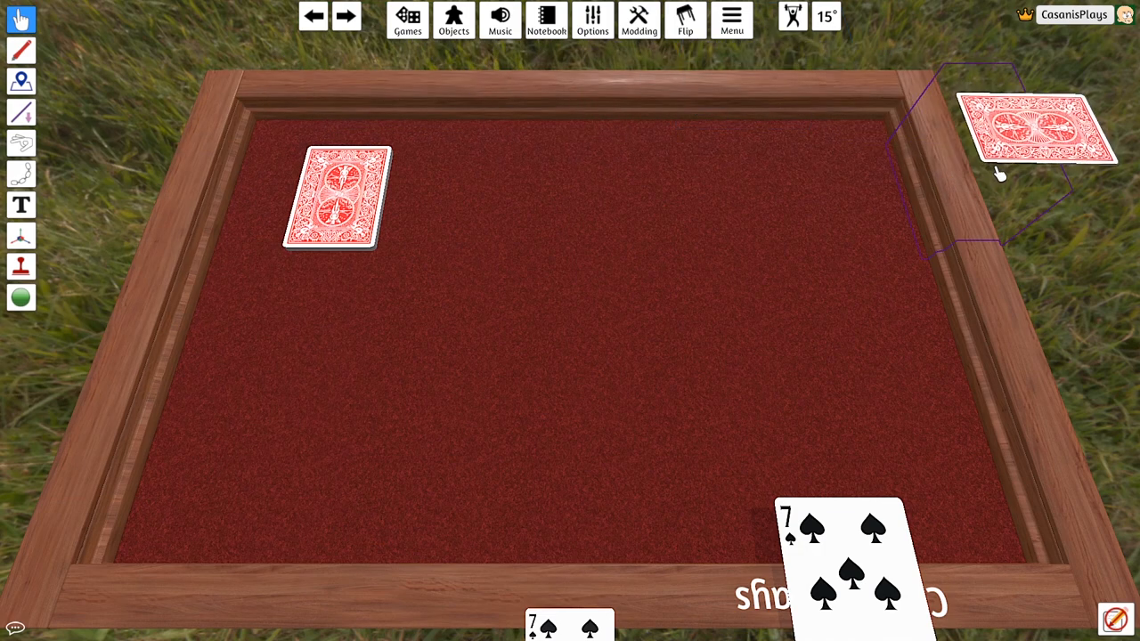
{"action": "left_click_drag", "start_coordinate": [1037, 129], "coordinate": [1042, 396]}
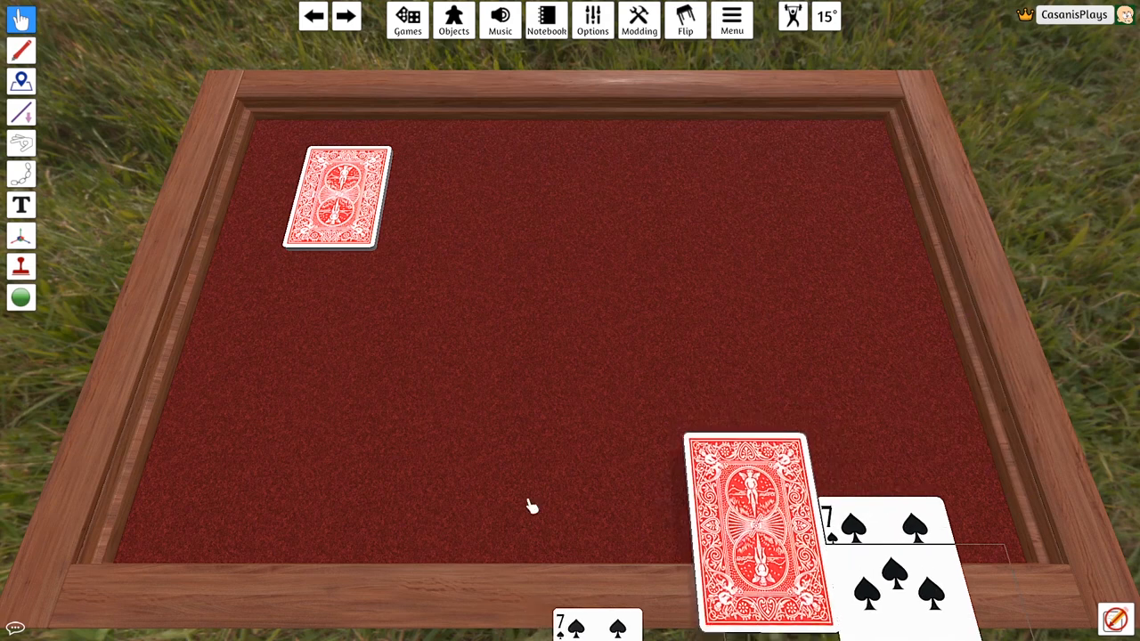
{"action": "left_click_drag", "start_coordinate": [745, 525], "coordinate": [258, 530]}
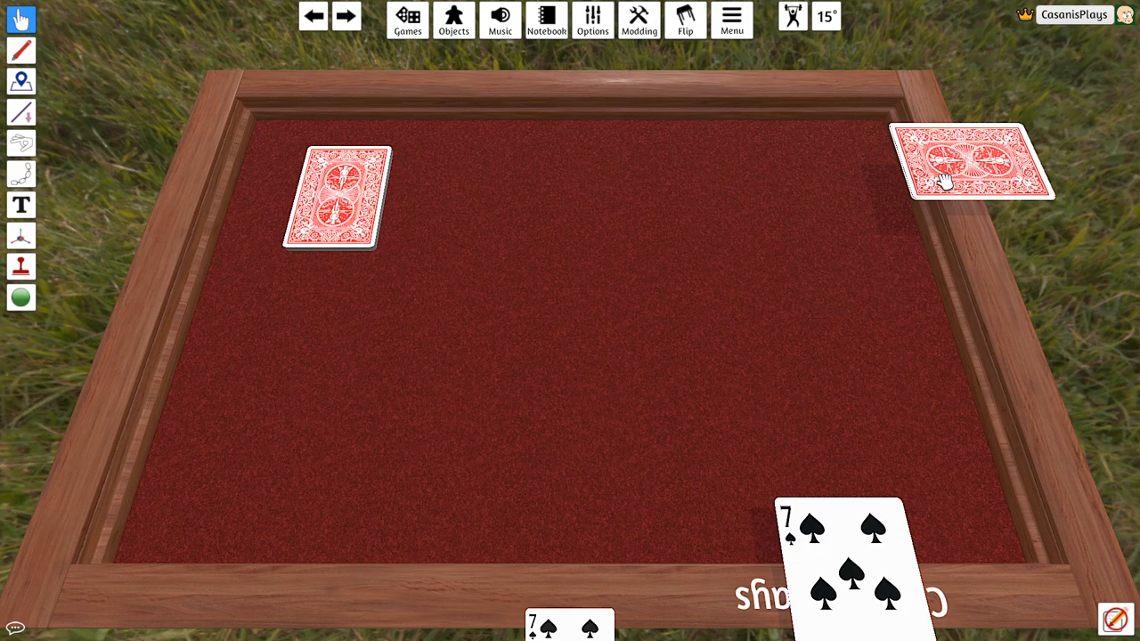
{"action": "mouse_move", "coordinate": [962, 164]}
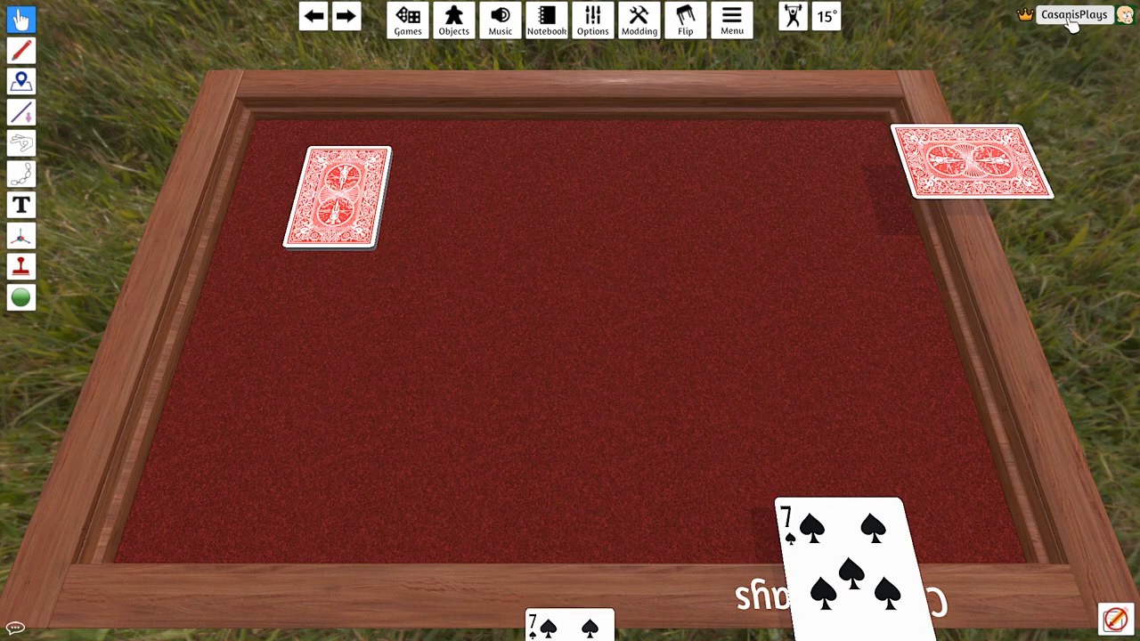
- Change your player colour from the seat menu so the drawn cards return to the deck
{"action": "left_click", "coordinate": [1073, 15]}
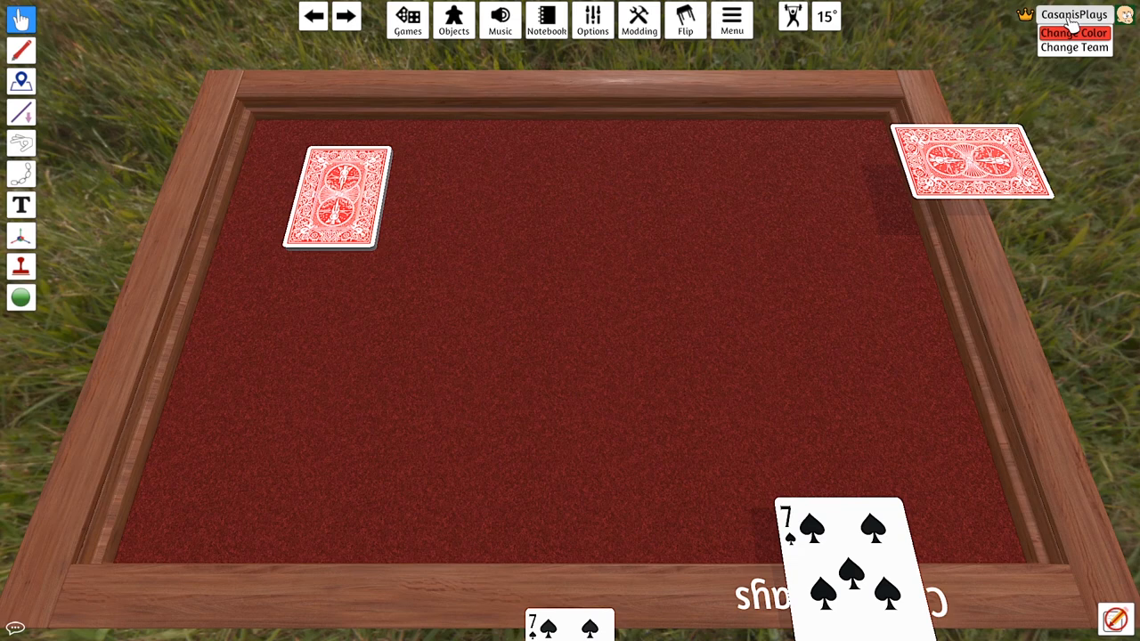
{"action": "left_click", "coordinate": [1073, 33]}
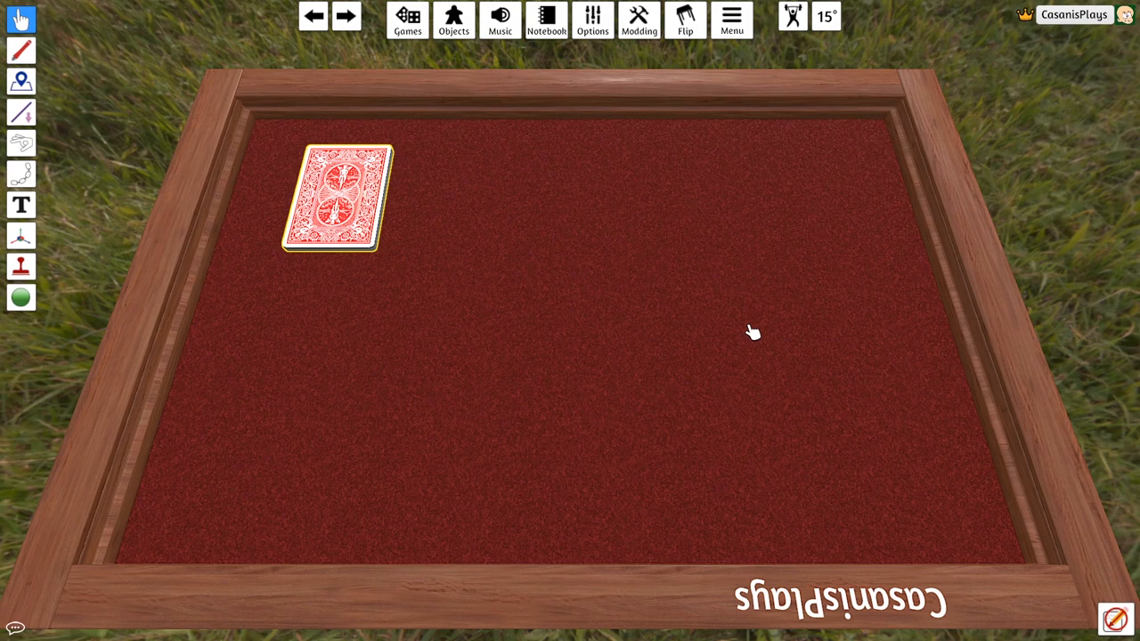
{"action": "mouse_move", "coordinate": [347, 194]}
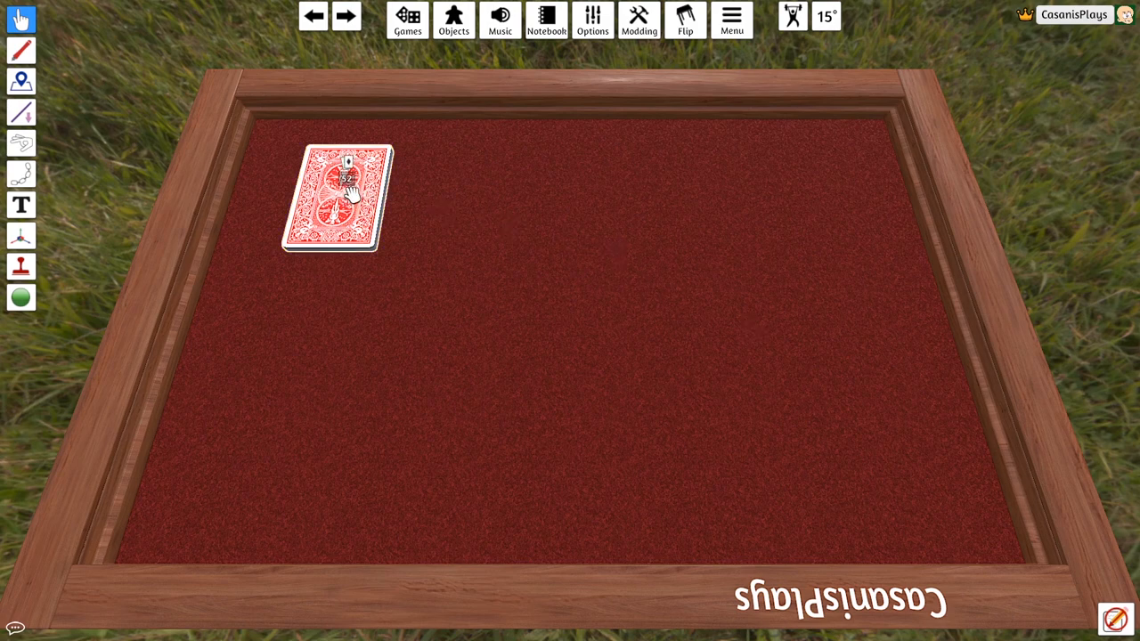
- Use the deck's Deal menu to deal cards to every seat, including yours
{"action": "right_click", "coordinate": [343, 196]}
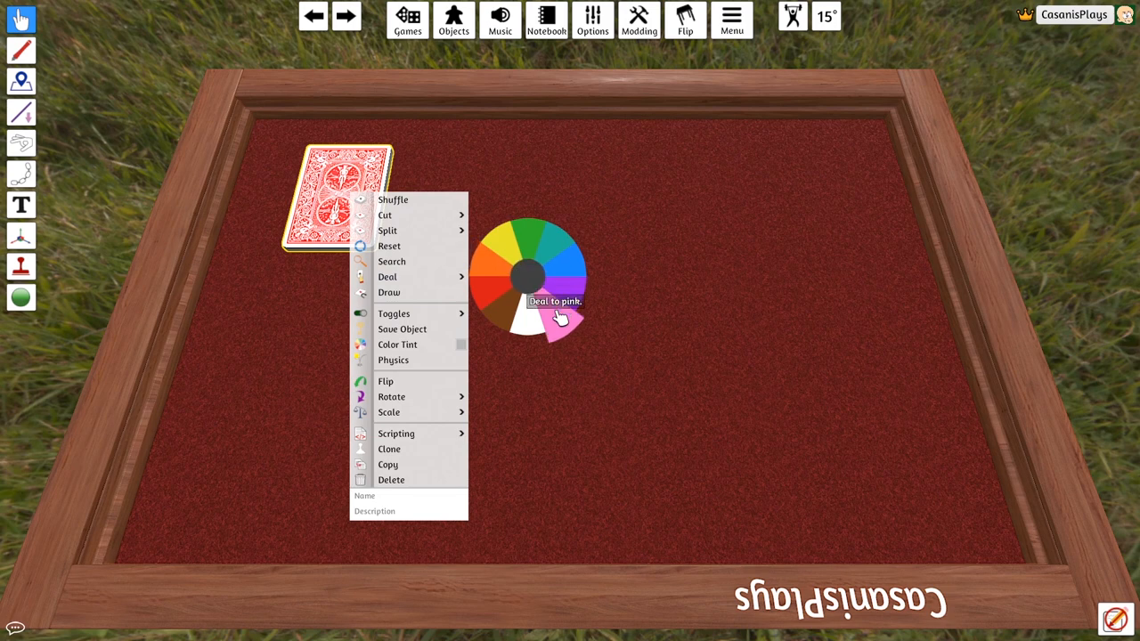
{"action": "left_click", "coordinate": [559, 316]}
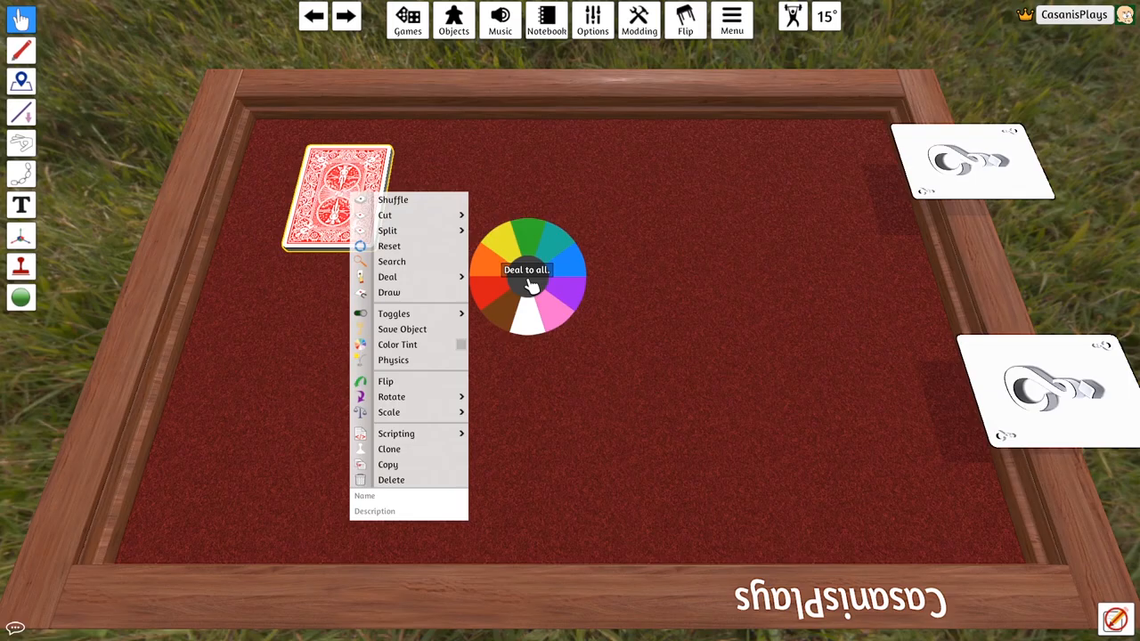
{"action": "left_click", "coordinate": [525, 276]}
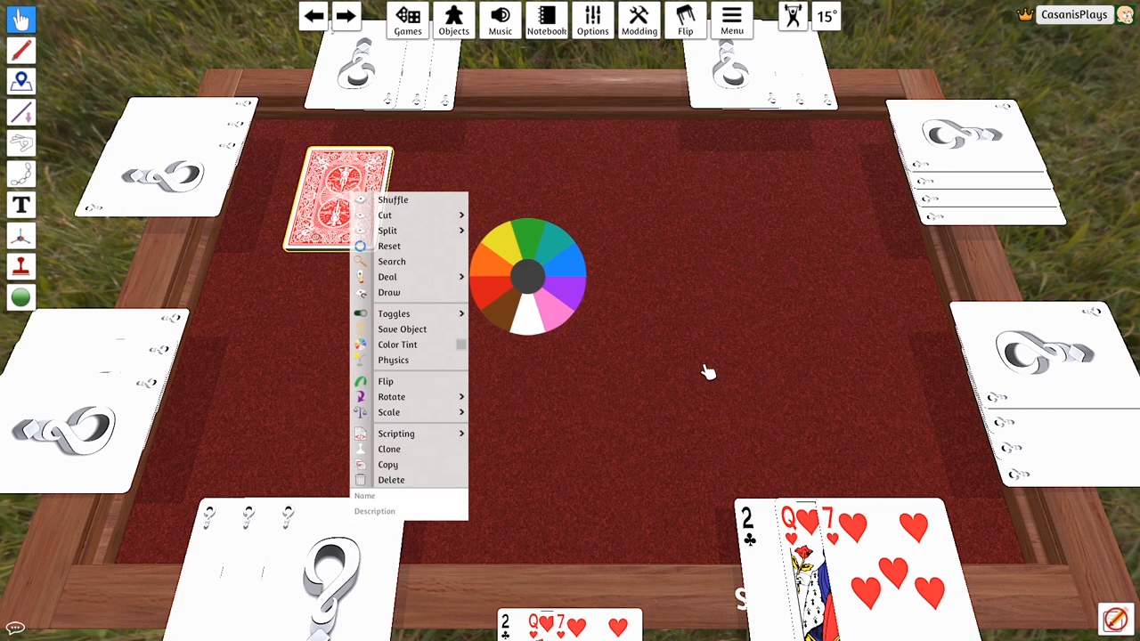
{"action": "mouse_move", "coordinate": [648, 408]}
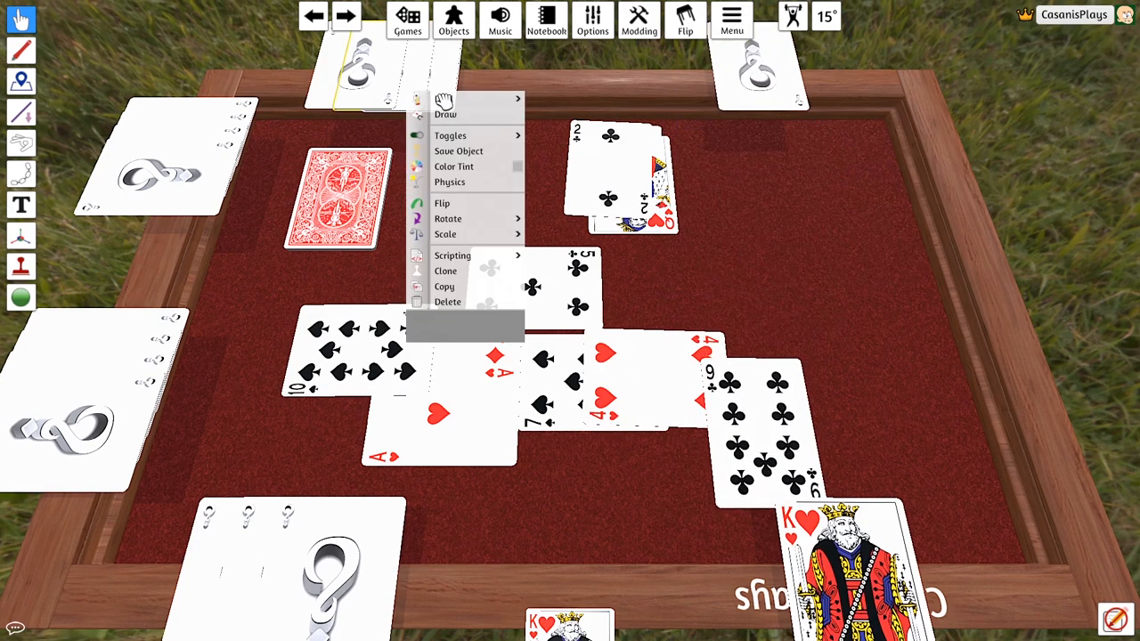
{"action": "mouse_move", "coordinate": [451, 134]}
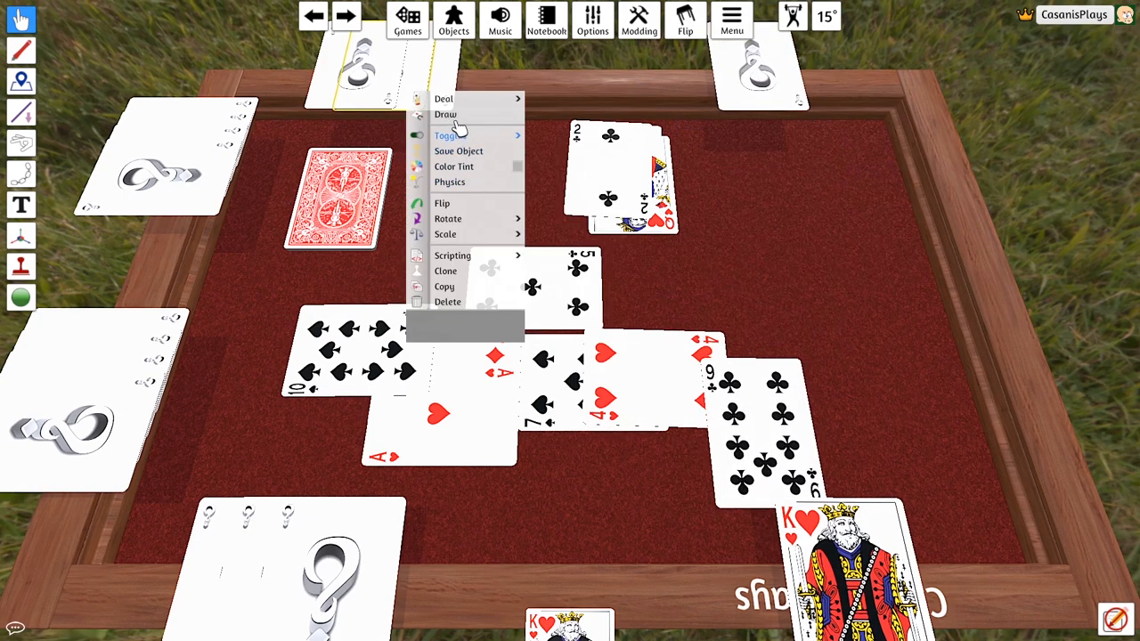
{"action": "mouse_move", "coordinate": [445, 235]}
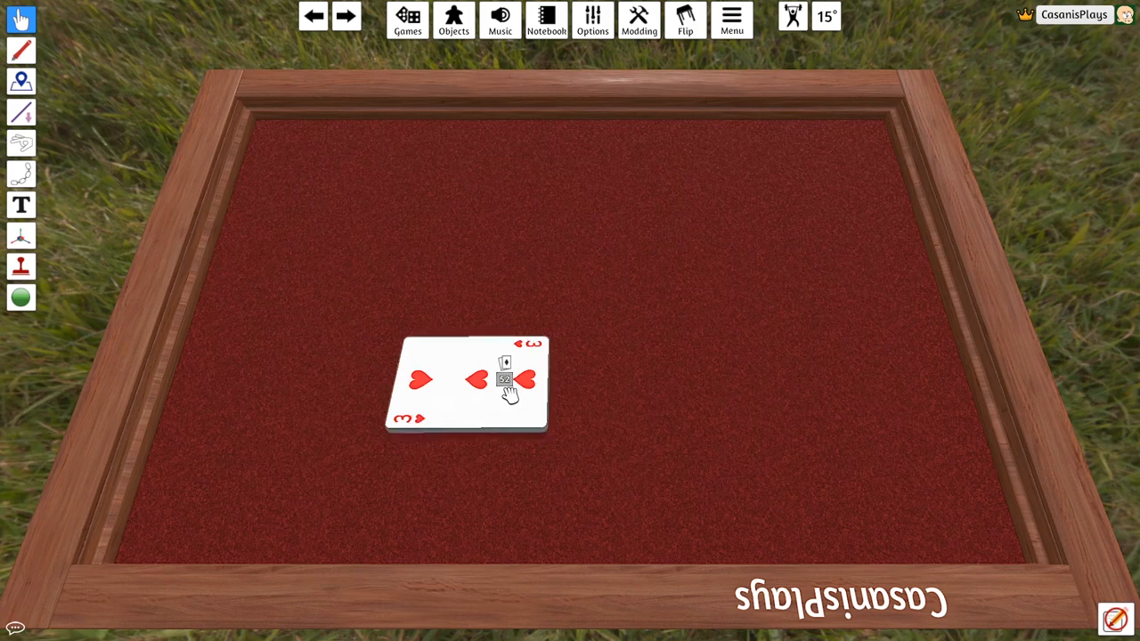
- Flip the gathered deck face down and drag it to the table's upper left
{"action": "left_click", "coordinate": [508, 383]}
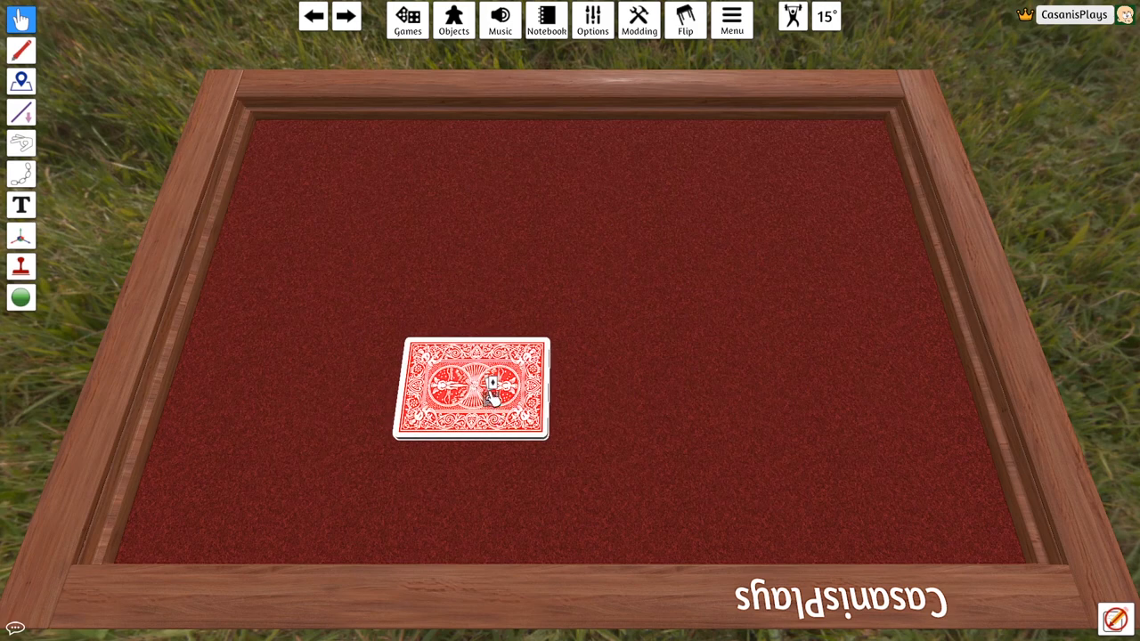
{"action": "left_click_drag", "start_coordinate": [472, 389], "coordinate": [411, 240]}
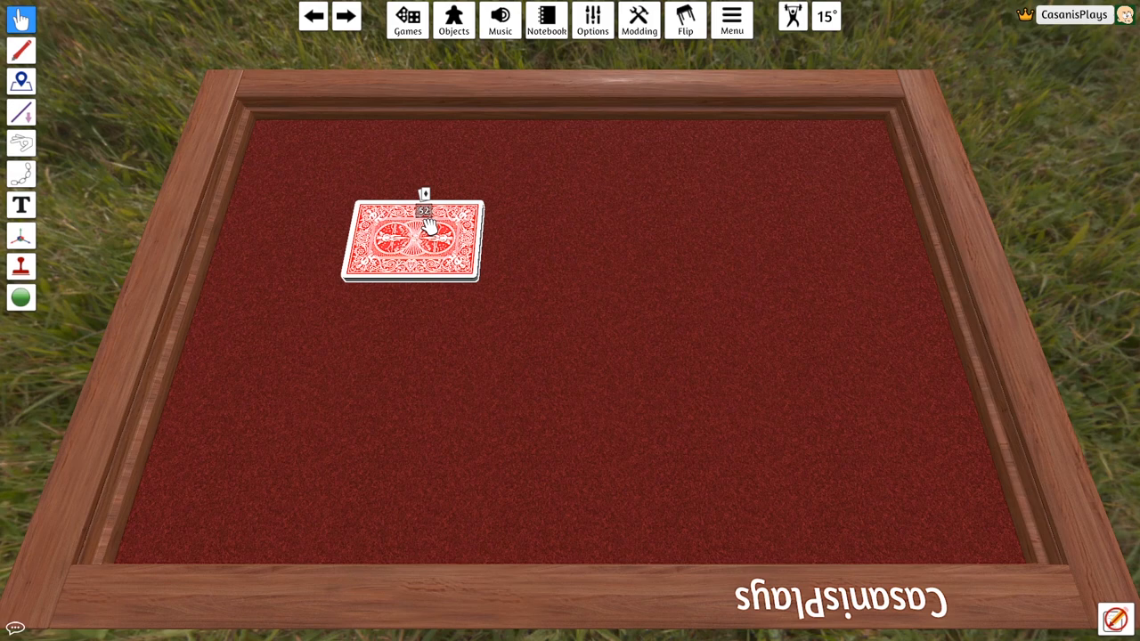
{"action": "right_click", "coordinate": [414, 240]}
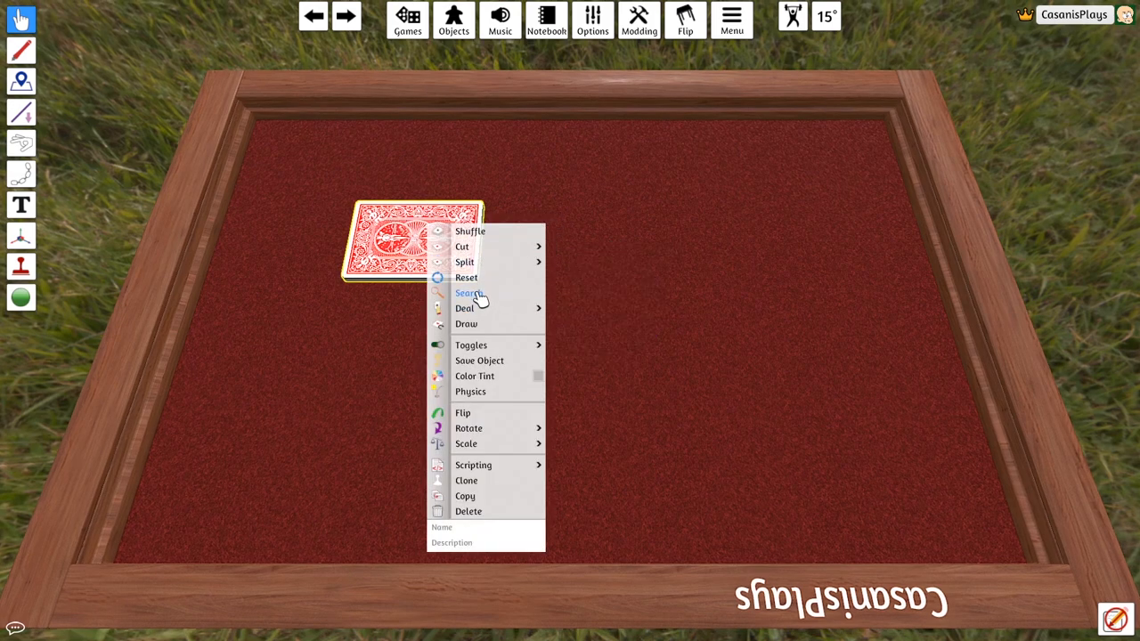
{"action": "left_click", "coordinate": [468, 293]}
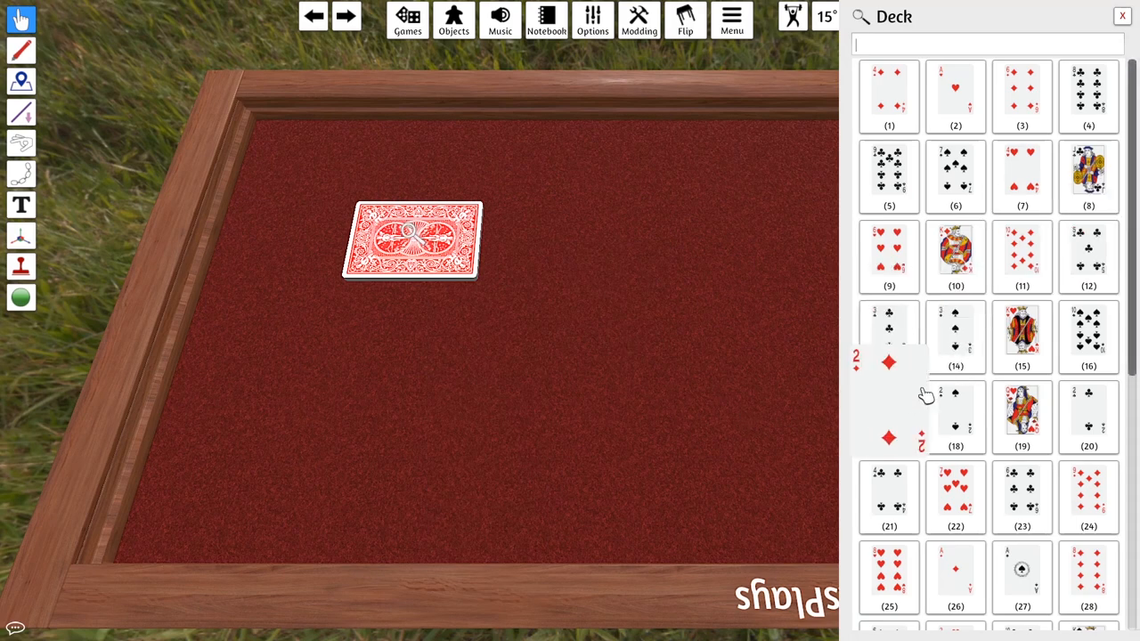
{"action": "scroll", "scroll_direction": "down", "scroll_amount": 3}
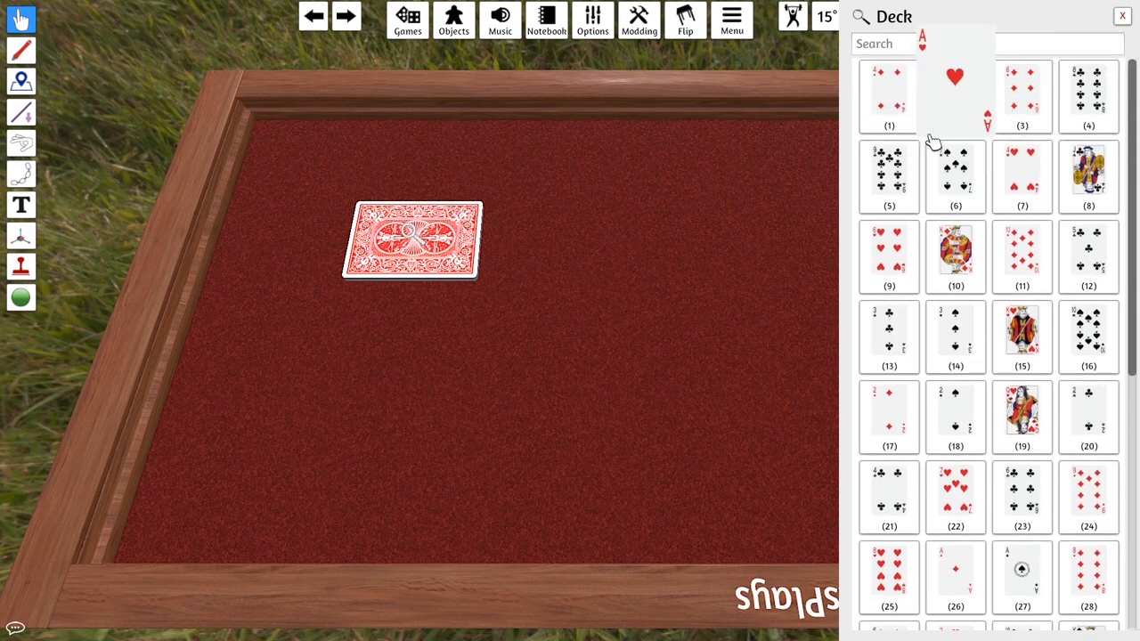
{"action": "left_click", "coordinate": [1122, 15]}
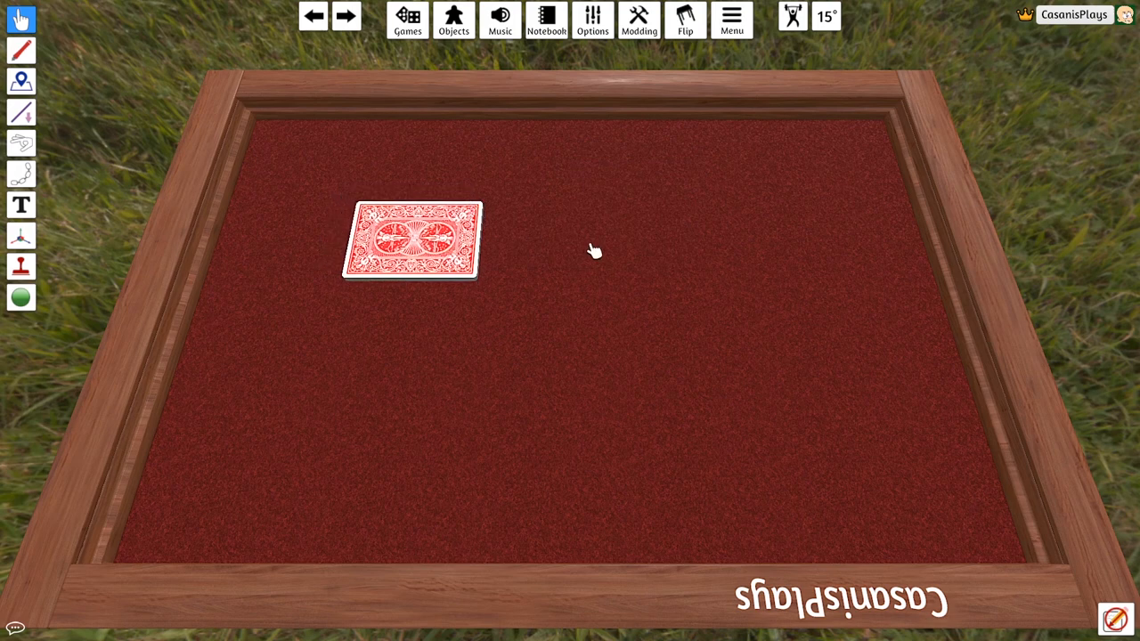
{"action": "right_click", "coordinate": [409, 245]}
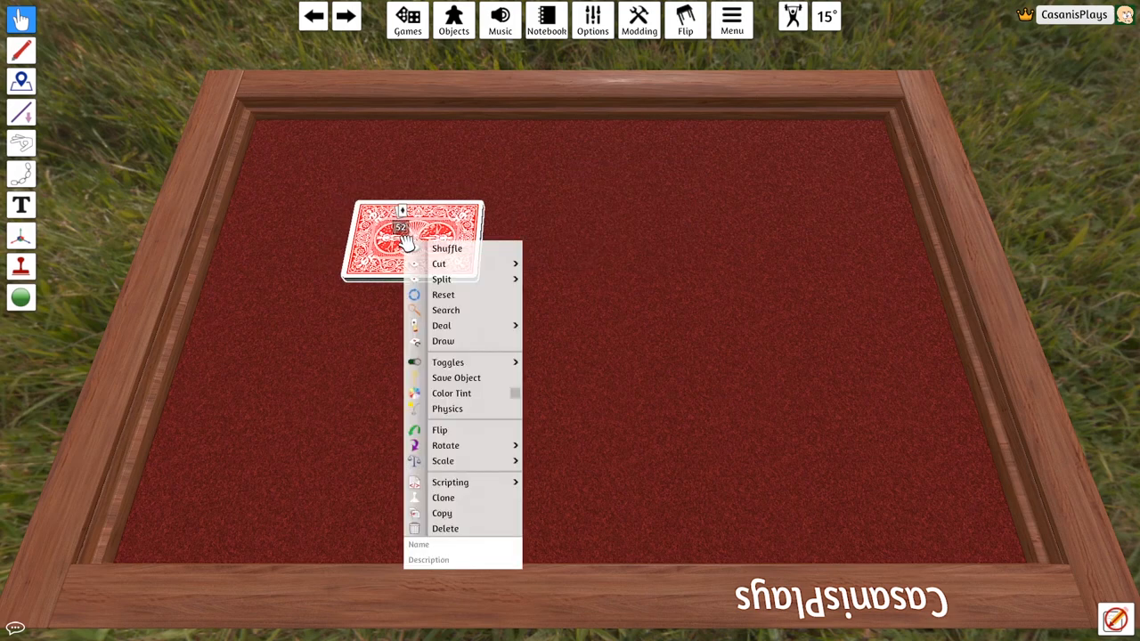
{"action": "left_click", "coordinate": [445, 310]}
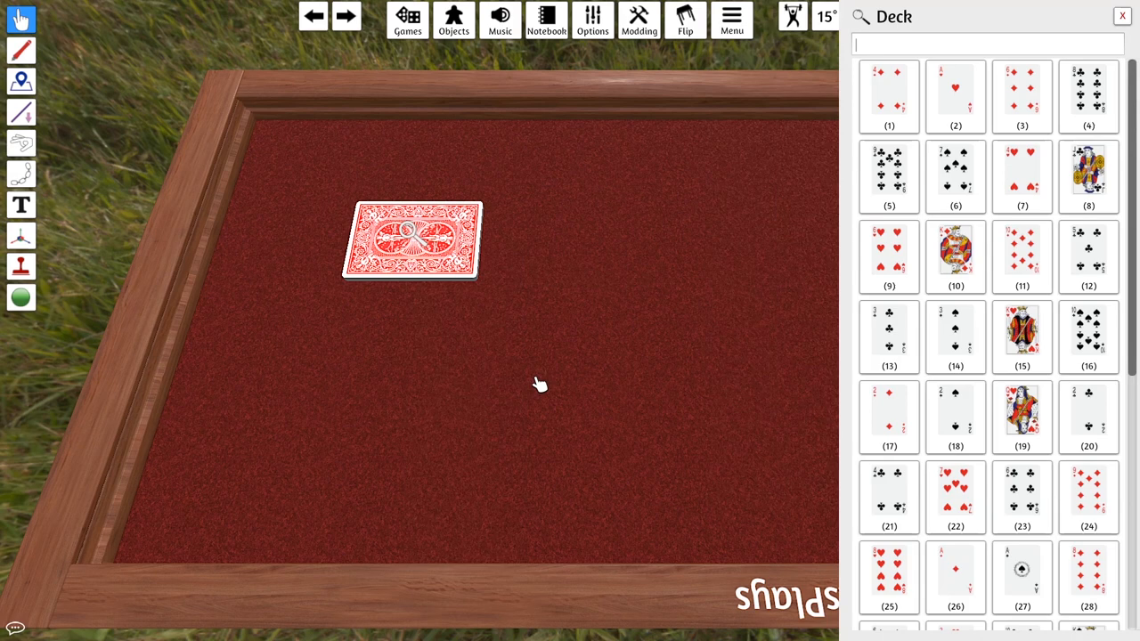
{"action": "mouse_move", "coordinate": [768, 236]}
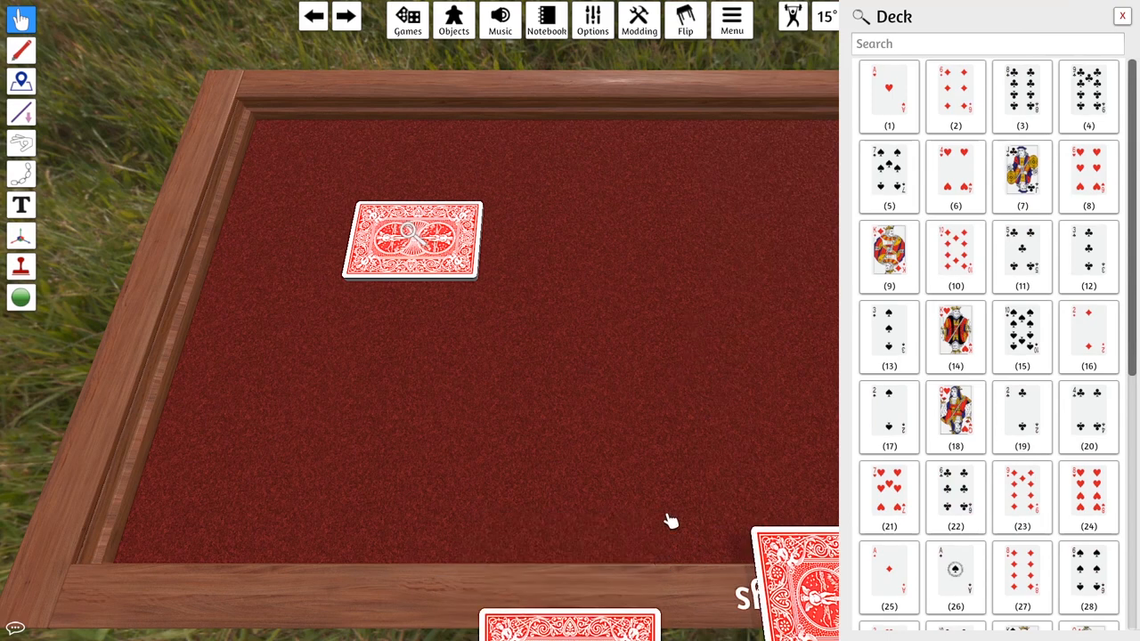
{"action": "mouse_move", "coordinate": [761, 203]}
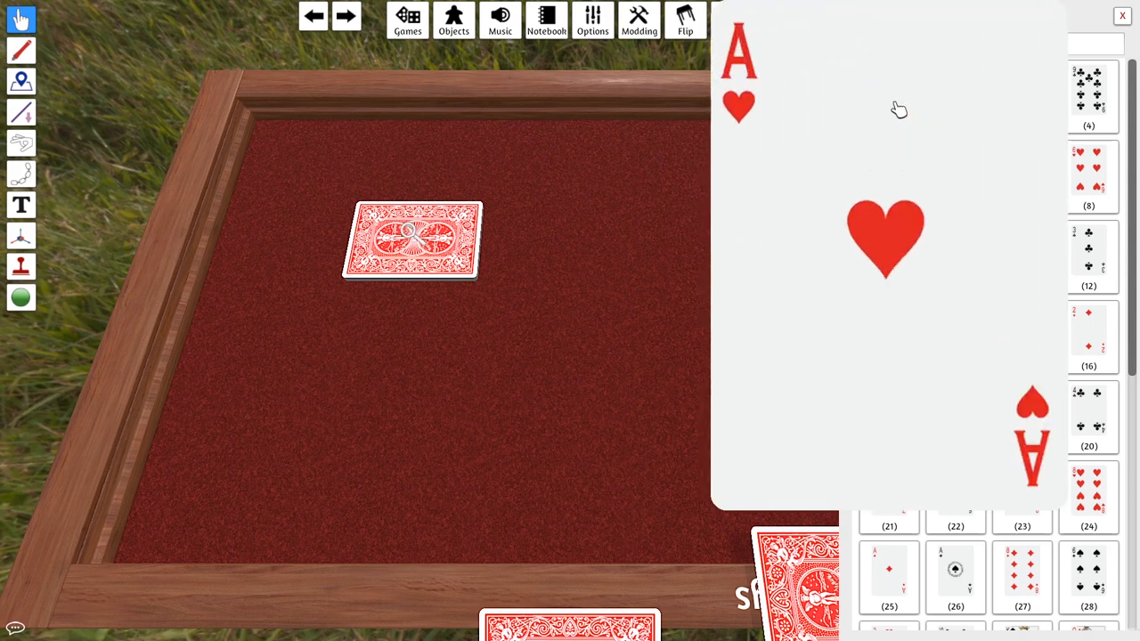
{"action": "left_click", "coordinate": [1123, 16]}
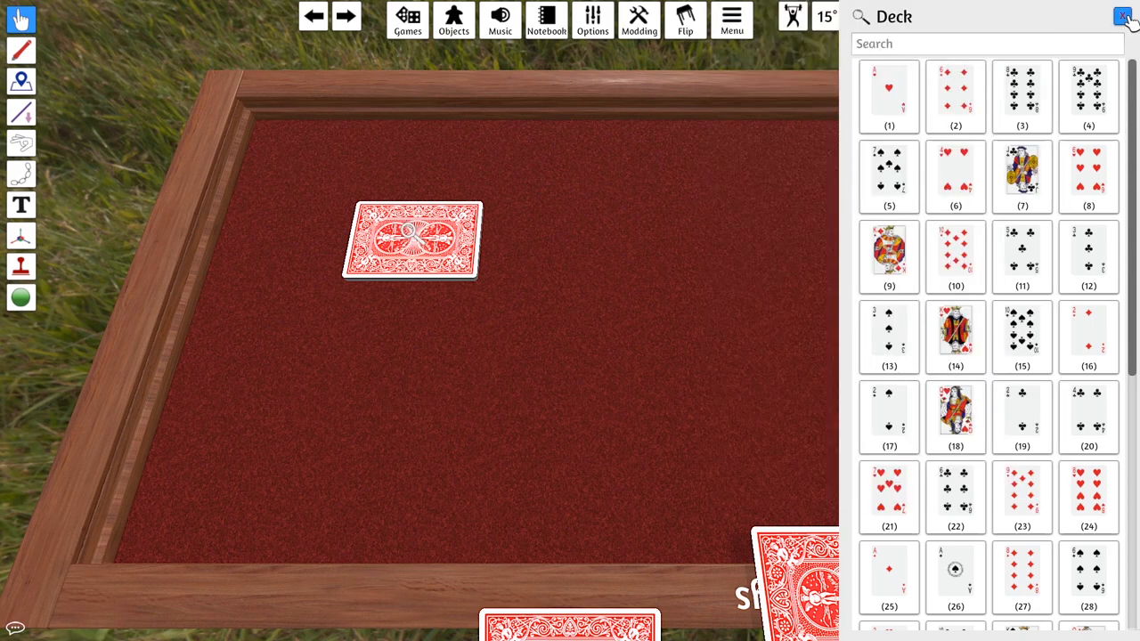
{"action": "left_click", "coordinate": [1124, 16]}
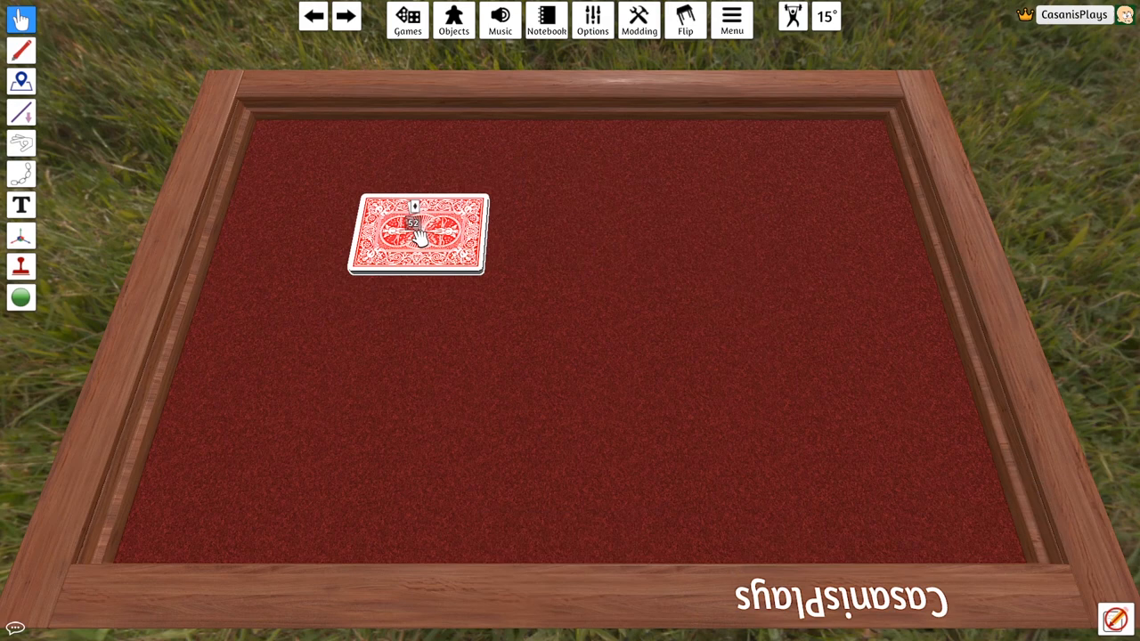
- Nudge the deck right, draw cards onto the felt, then drag them back onto the deck
{"action": "left_click_drag", "start_coordinate": [414, 231], "coordinate": [454, 236]}
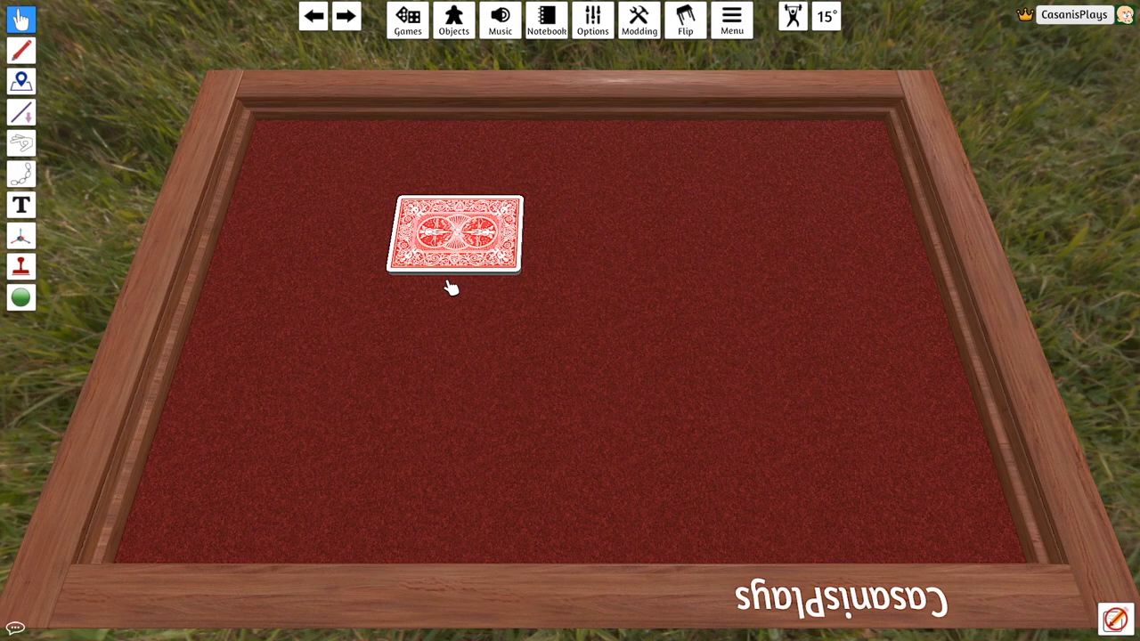
{"action": "left_click_drag", "start_coordinate": [454, 236], "coordinate": [641, 312]}
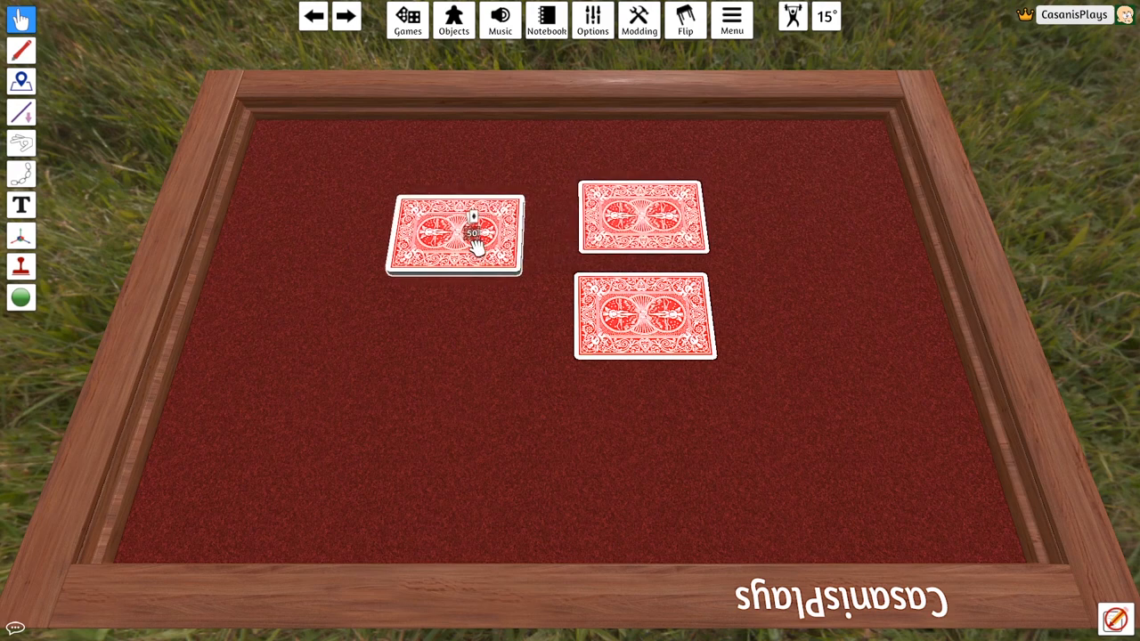
{"action": "left_click_drag", "start_coordinate": [454, 236], "coordinate": [459, 360]}
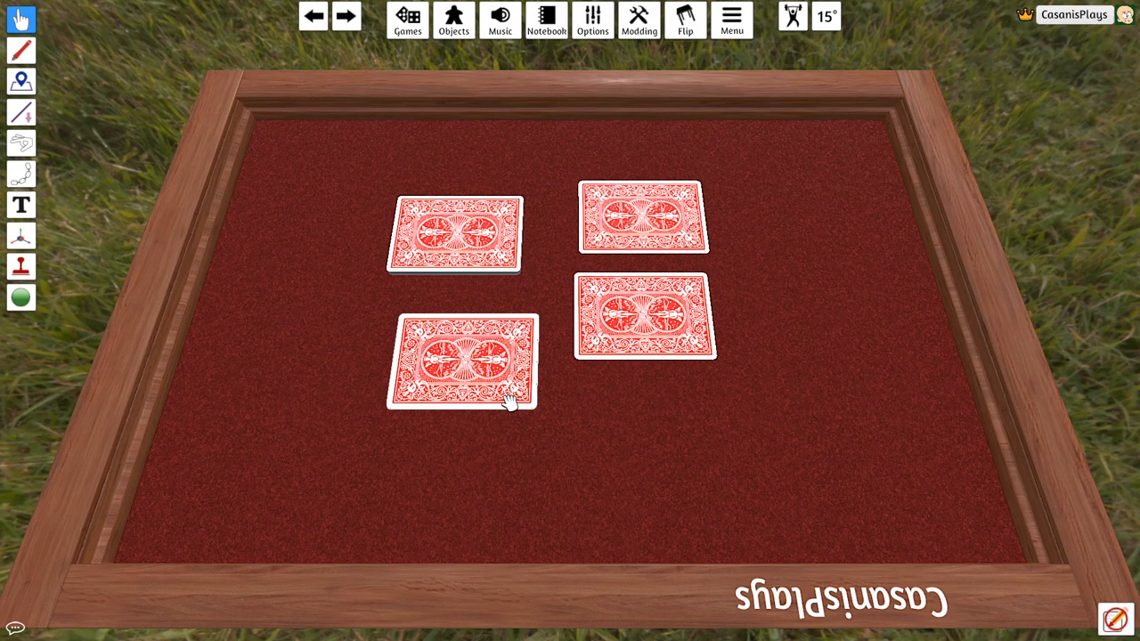
{"action": "left_click_drag", "start_coordinate": [507, 400], "coordinate": [743, 414]}
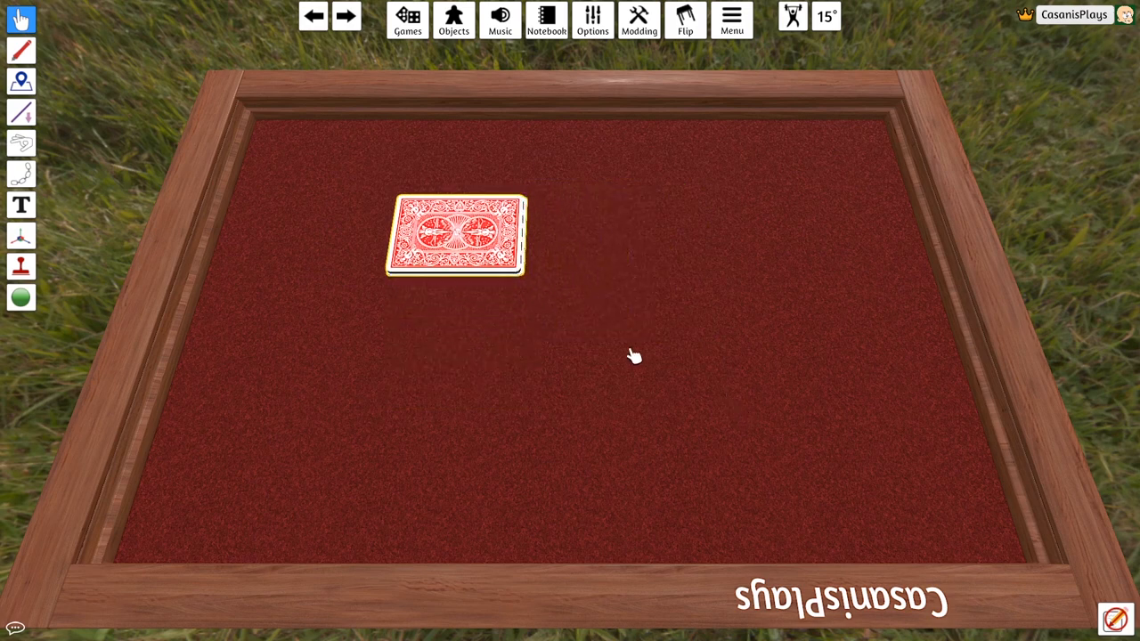
- Rotate the deck Right from its context menu, then resume the game from the Singleplayer menu
{"action": "right_click", "coordinate": [470, 236]}
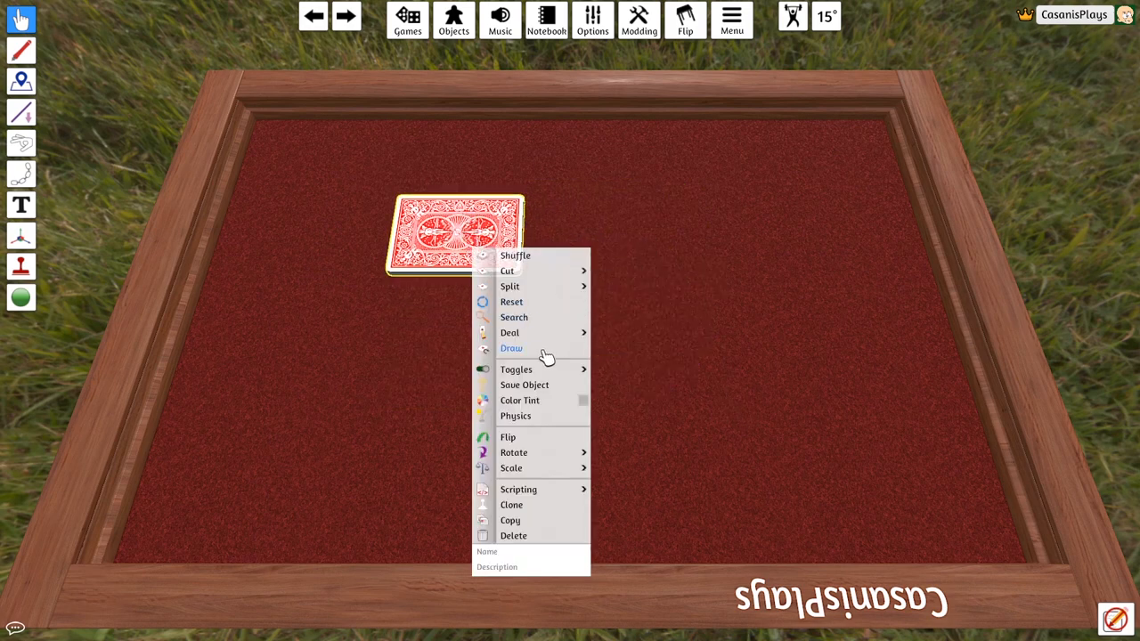
{"action": "mouse_move", "coordinate": [514, 453]}
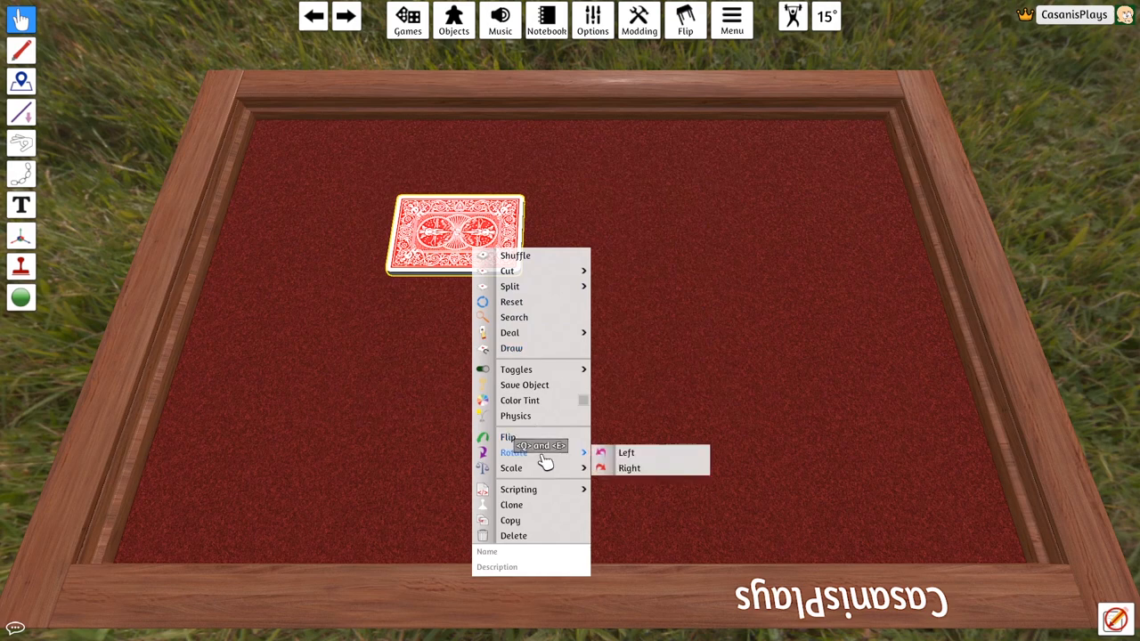
{"action": "left_click", "coordinate": [626, 453]}
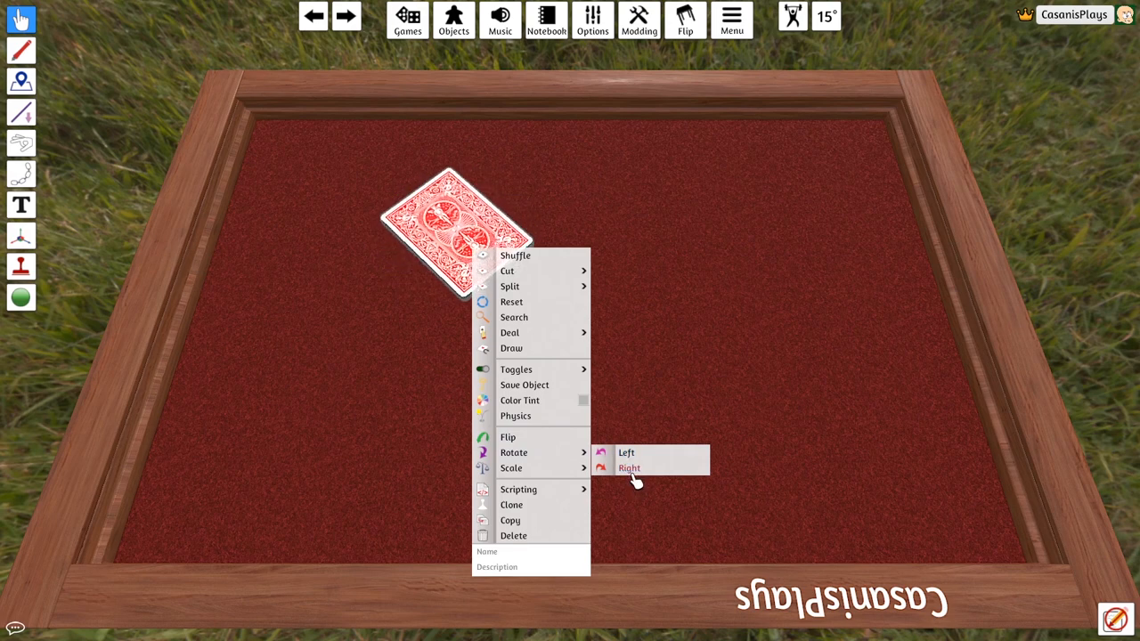
{"action": "left_click", "coordinate": [628, 468]}
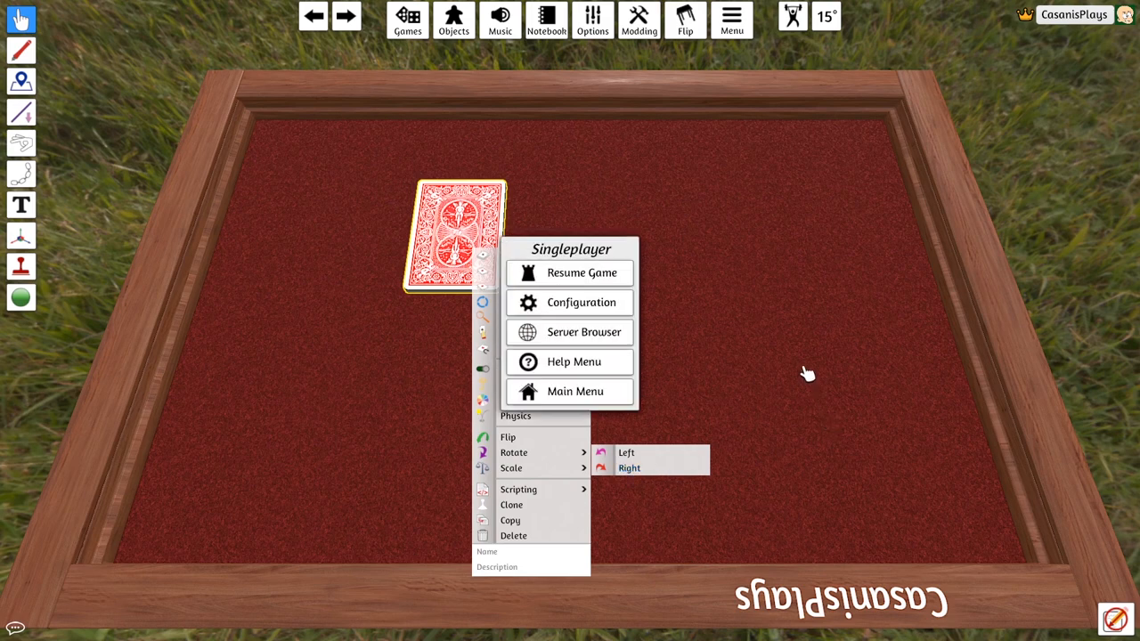
{"action": "left_click", "coordinate": [748, 363]}
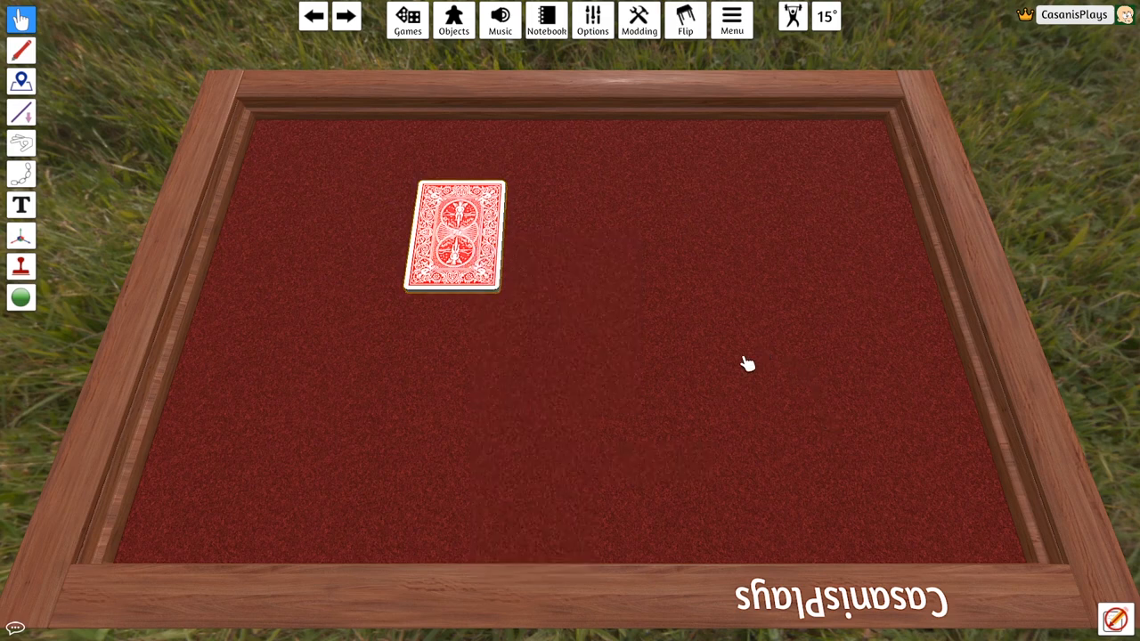